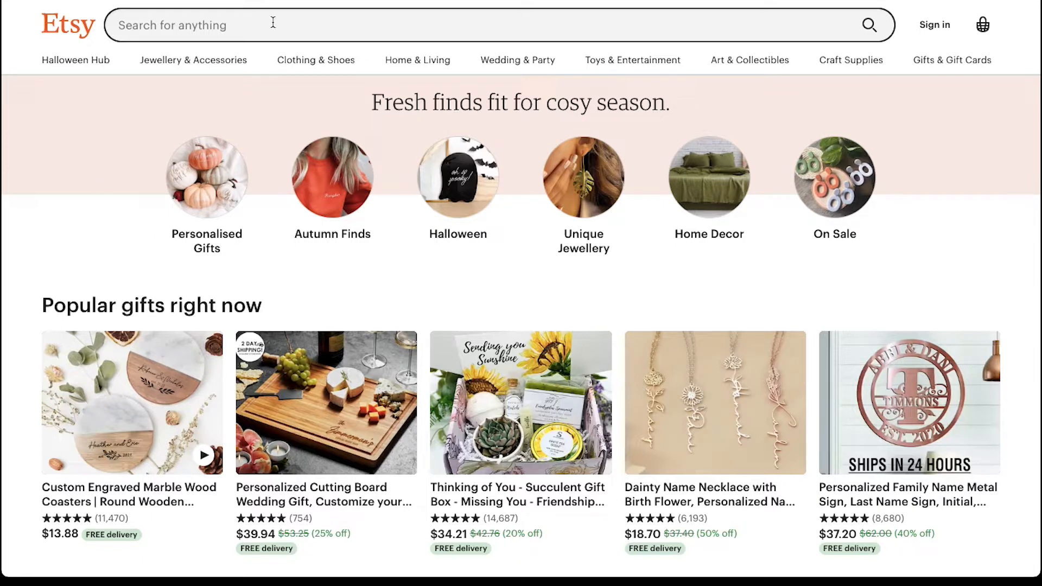
Search Etsy for "digital planner" and browse down through the roughly 426,000 listings
{"action": "type", "text": "digital planner"}
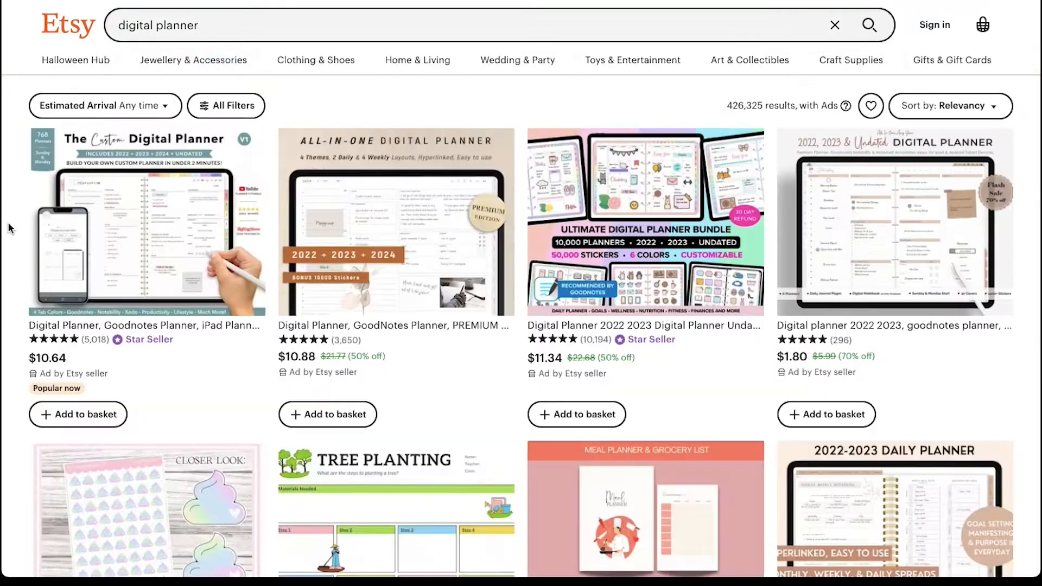
{"action": "scroll", "scroll_direction": "down", "scroll_amount": 3}
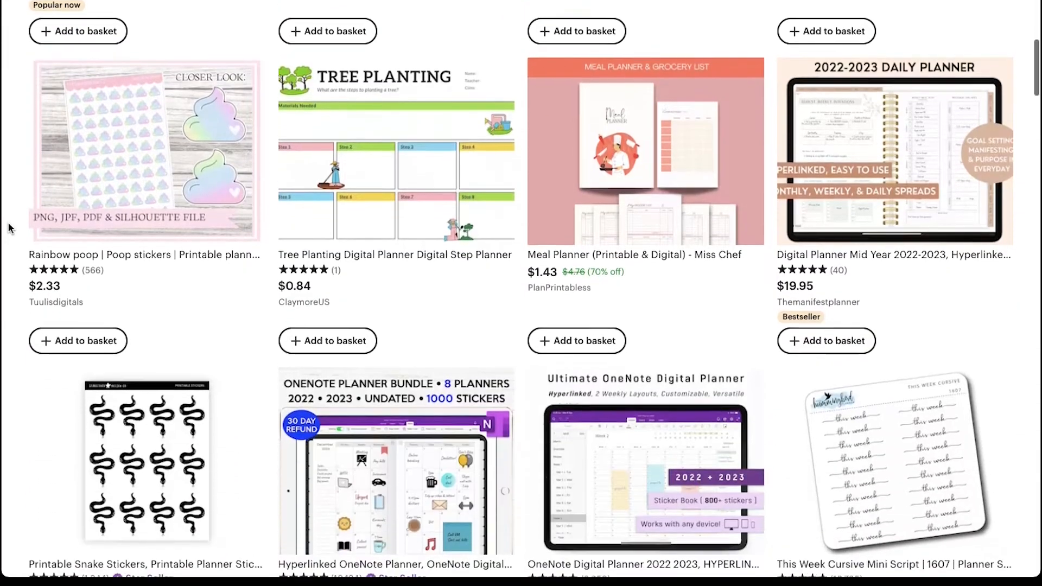
{"action": "scroll", "scroll_direction": "down", "scroll_amount": 3}
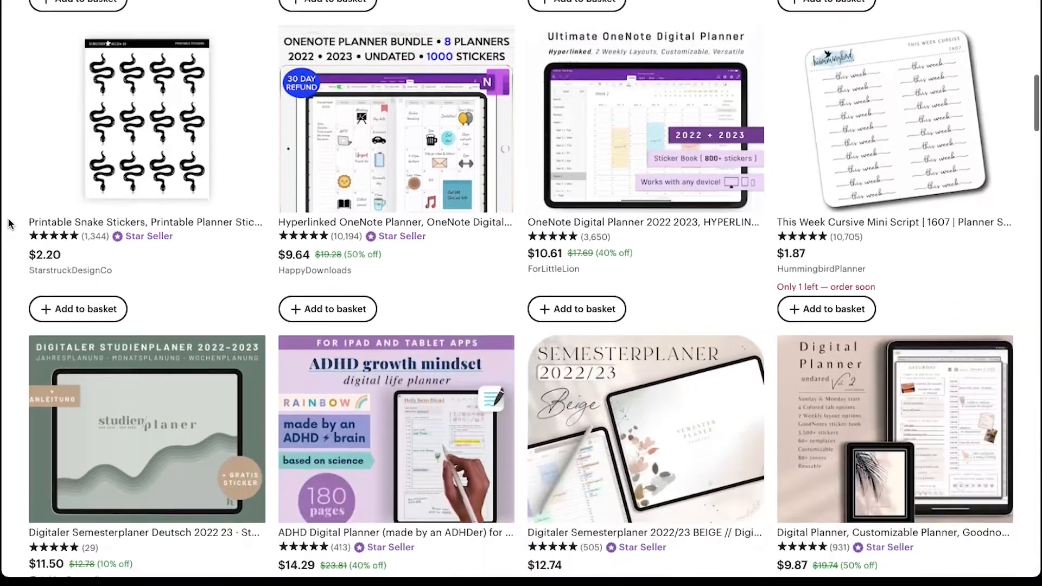
{"action": "scroll", "scroll_direction": "down", "scroll_amount": 3}
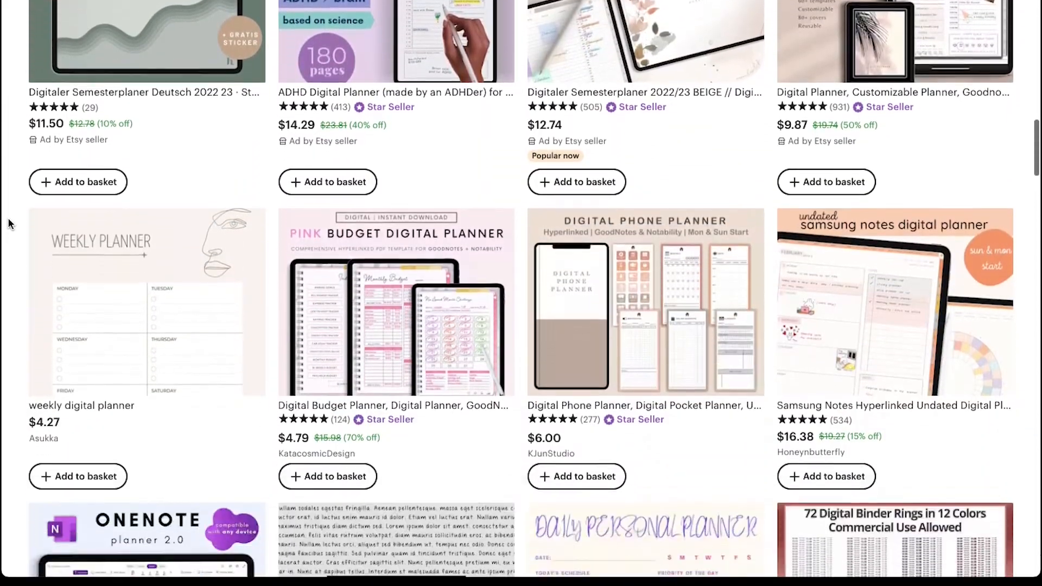
{"action": "scroll", "scroll_direction": "down", "scroll_amount": 3}
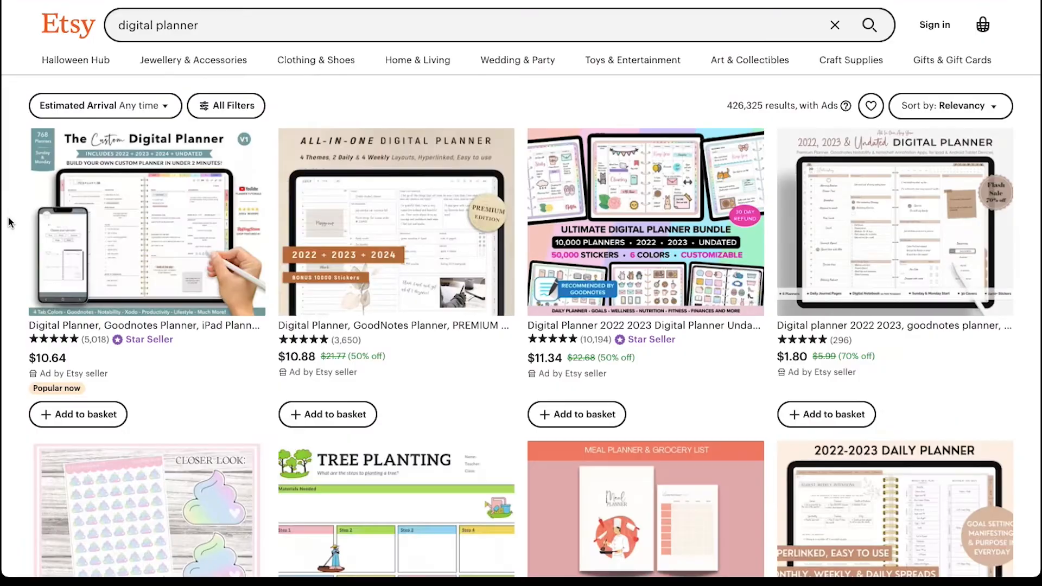
{"action": "mouse_move", "coordinate": [394, 223]}
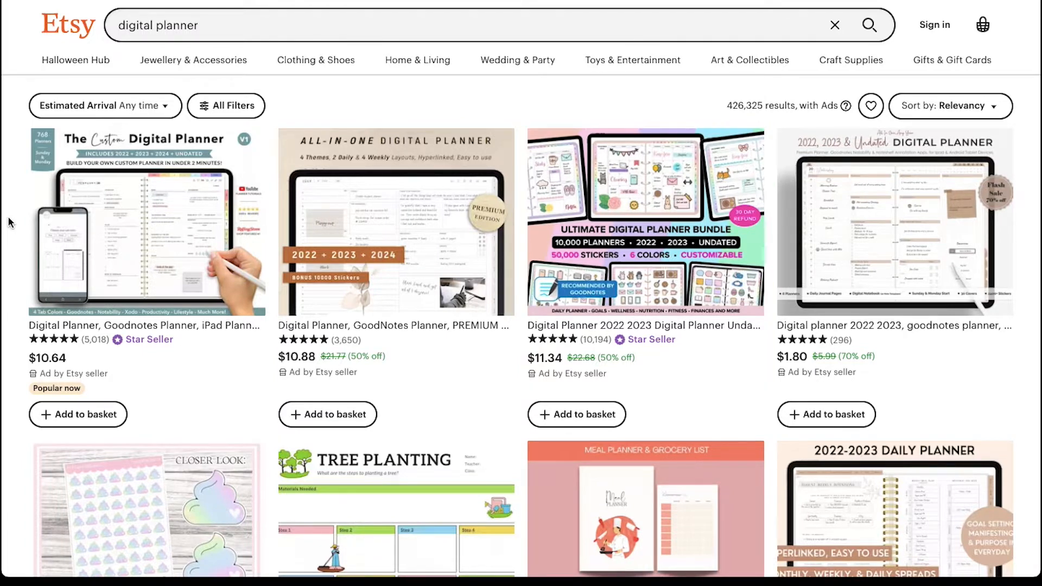
{"action": "scroll", "scroll_direction": "down", "scroll_amount": 3}
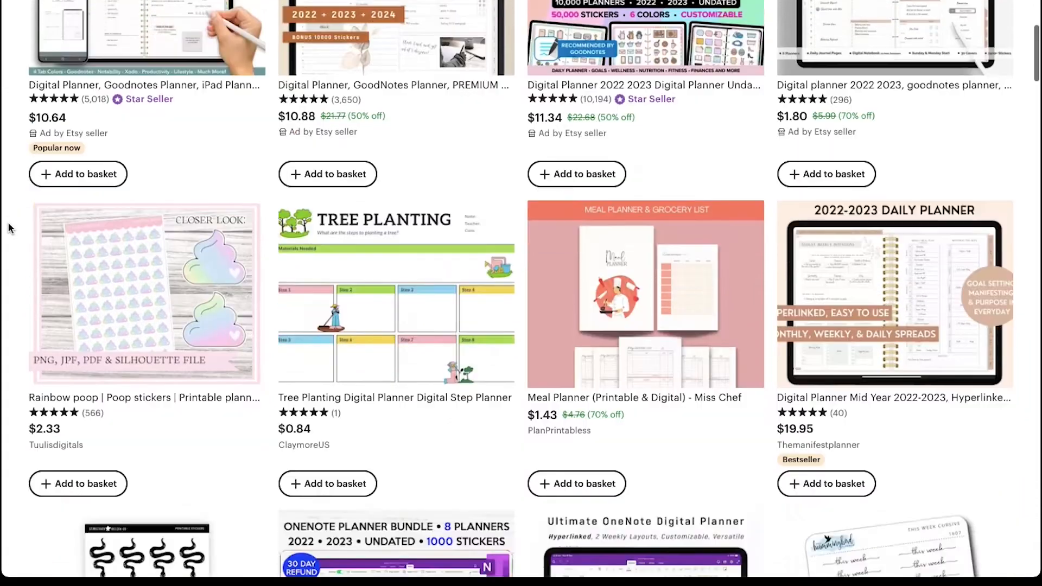
{"action": "scroll", "scroll_direction": "down", "scroll_amount": 3}
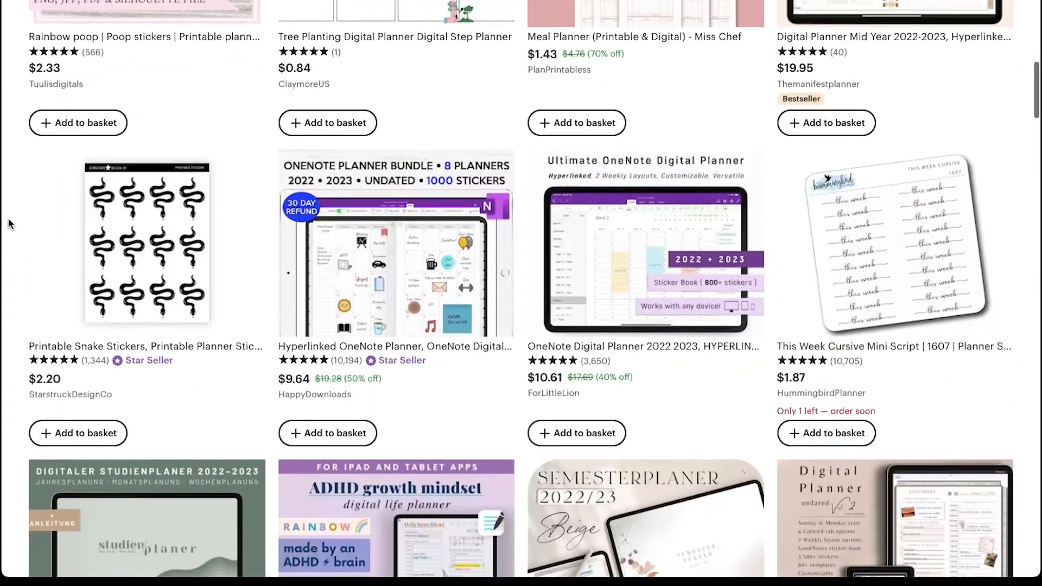
{"action": "scroll", "scroll_direction": "down", "scroll_amount": 3}
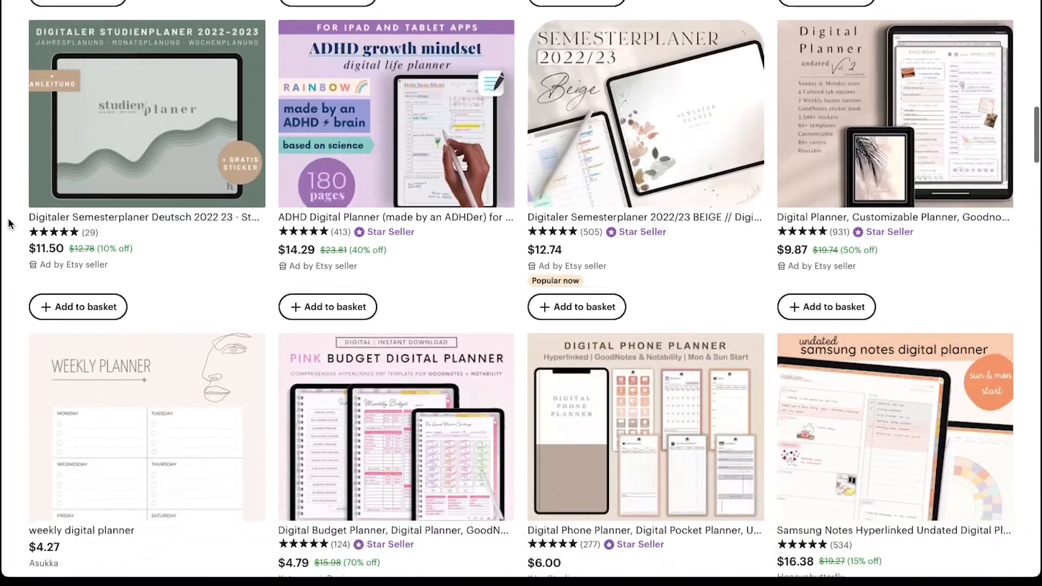
{"action": "scroll", "scroll_direction": "down", "scroll_amount": 3}
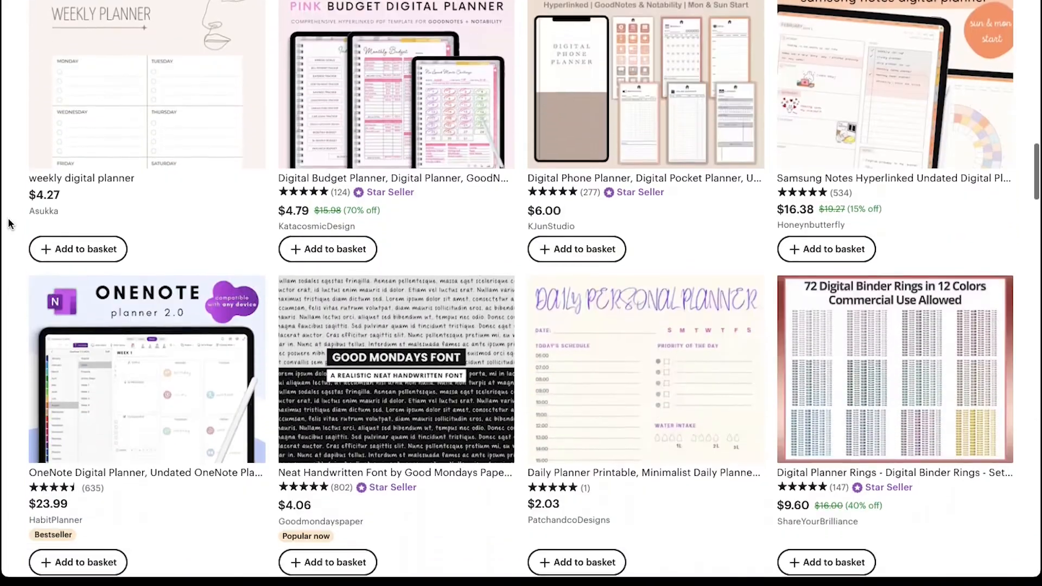
{"action": "scroll", "scroll_direction": "down", "scroll_amount": 3}
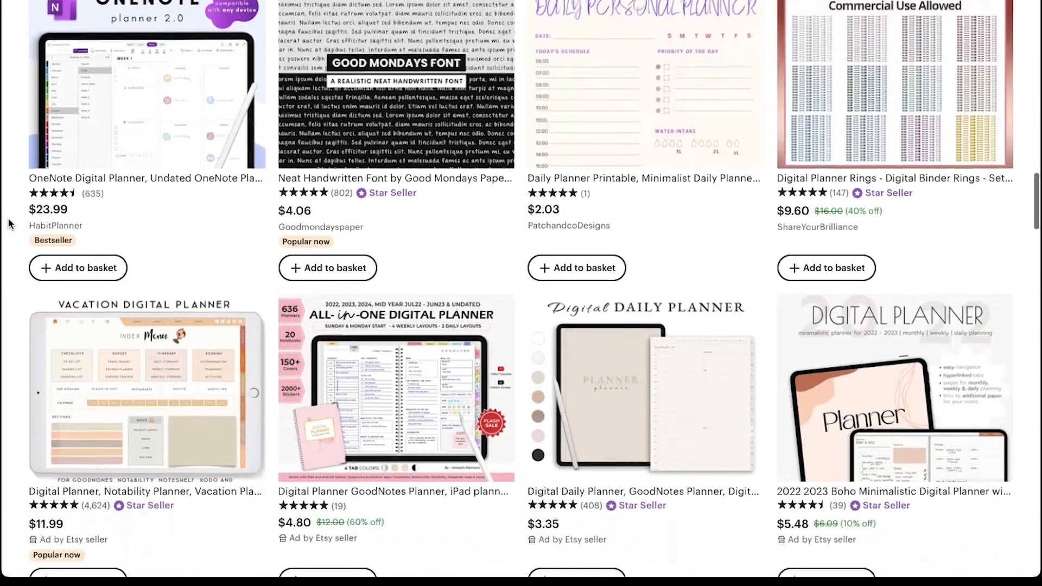
{"action": "scroll", "scroll_direction": "down", "scroll_amount": 3}
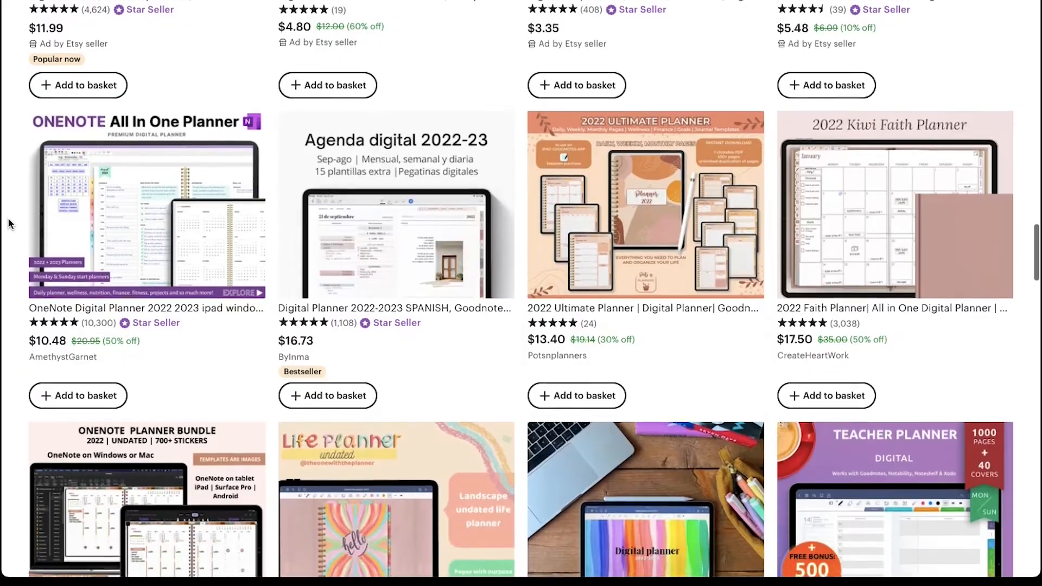
{"action": "scroll", "scroll_direction": "down", "scroll_amount": 3}
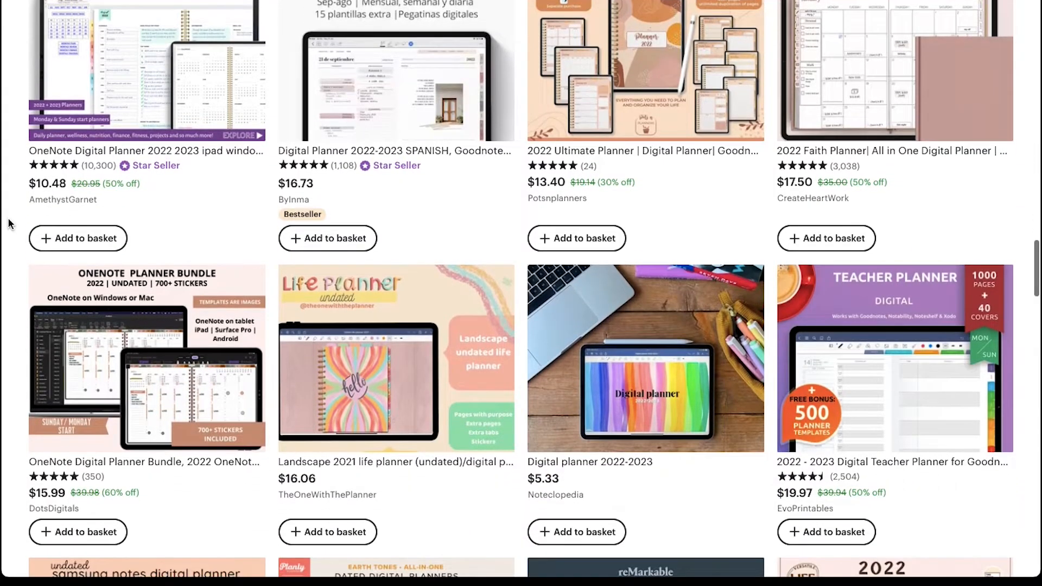
{"action": "scroll", "scroll_direction": "down", "scroll_amount": 3}
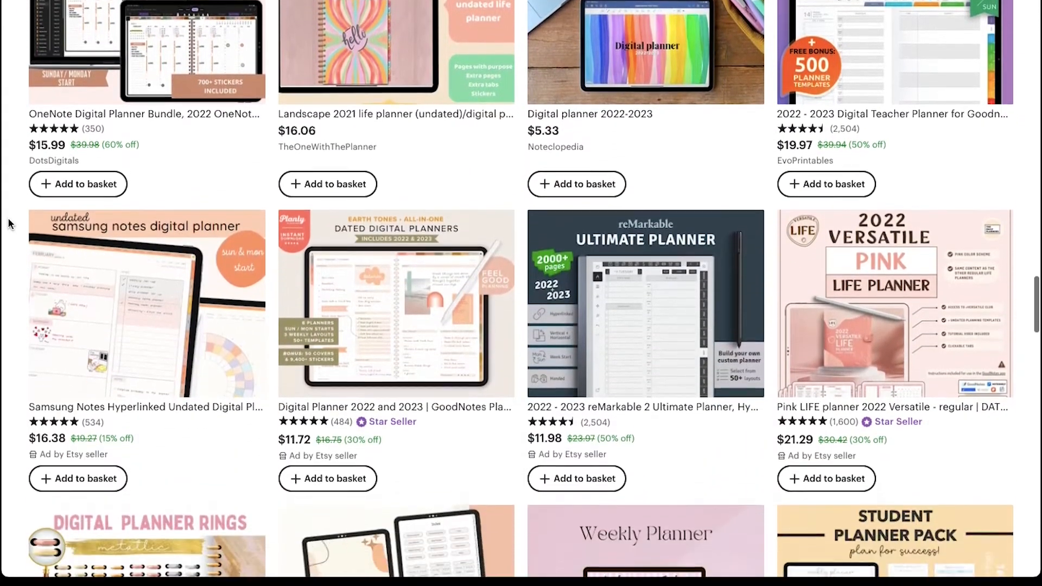
{"action": "scroll", "scroll_direction": "down", "scroll_amount": 3}
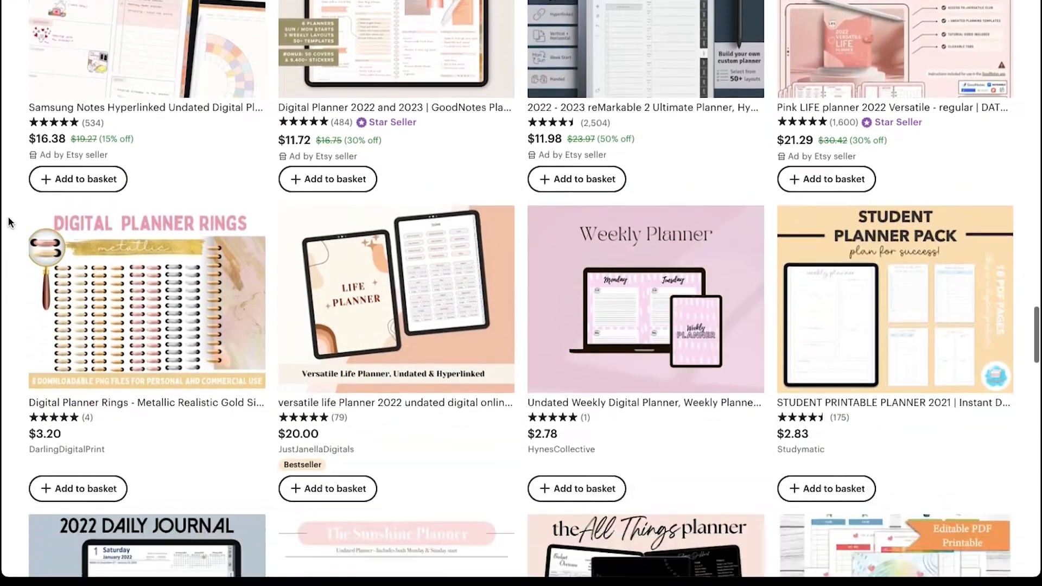
{"action": "scroll", "scroll_direction": "down", "scroll_amount": 3}
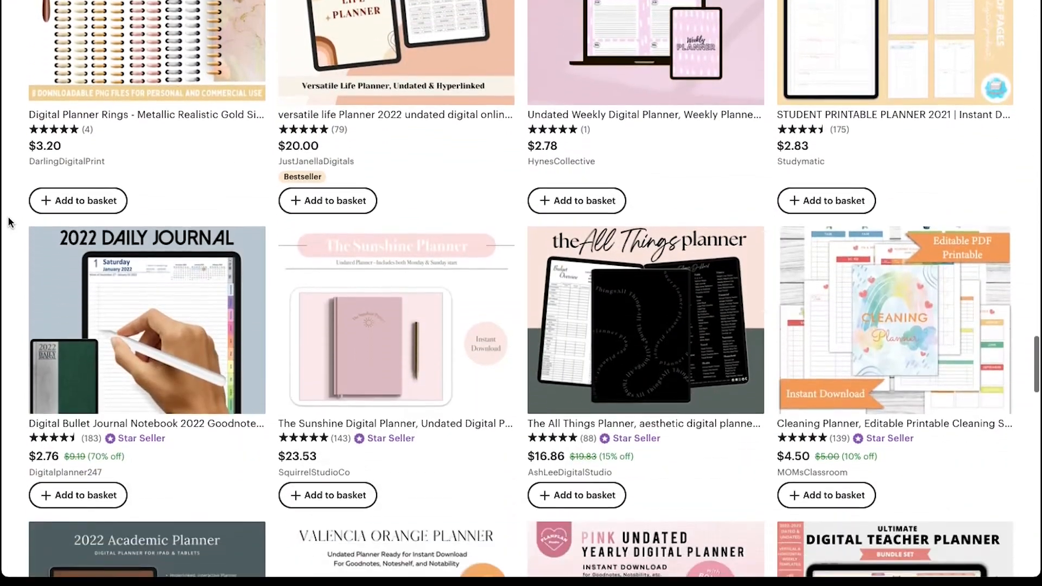
{"action": "scroll", "scroll_direction": "down", "scroll_amount": 3}
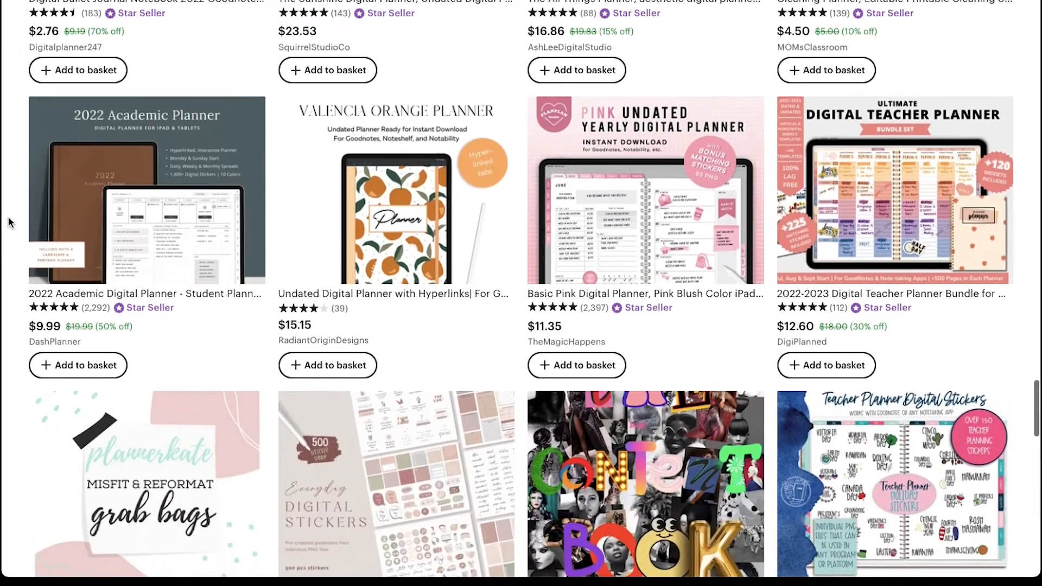
{"action": "scroll", "scroll_direction": "down", "scroll_amount": 3}
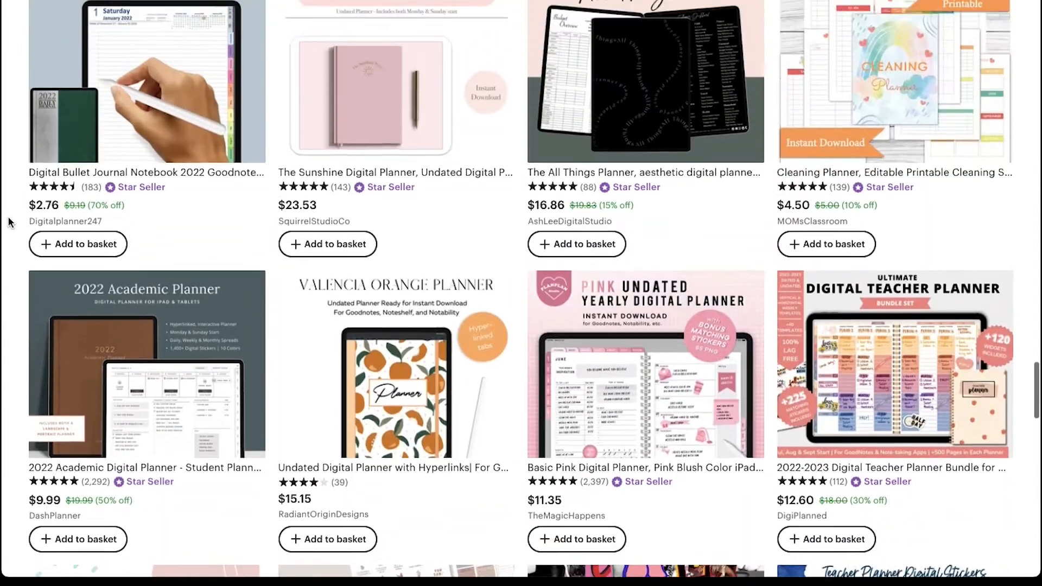
{"action": "scroll", "scroll_direction": "down", "scroll_amount": 3}
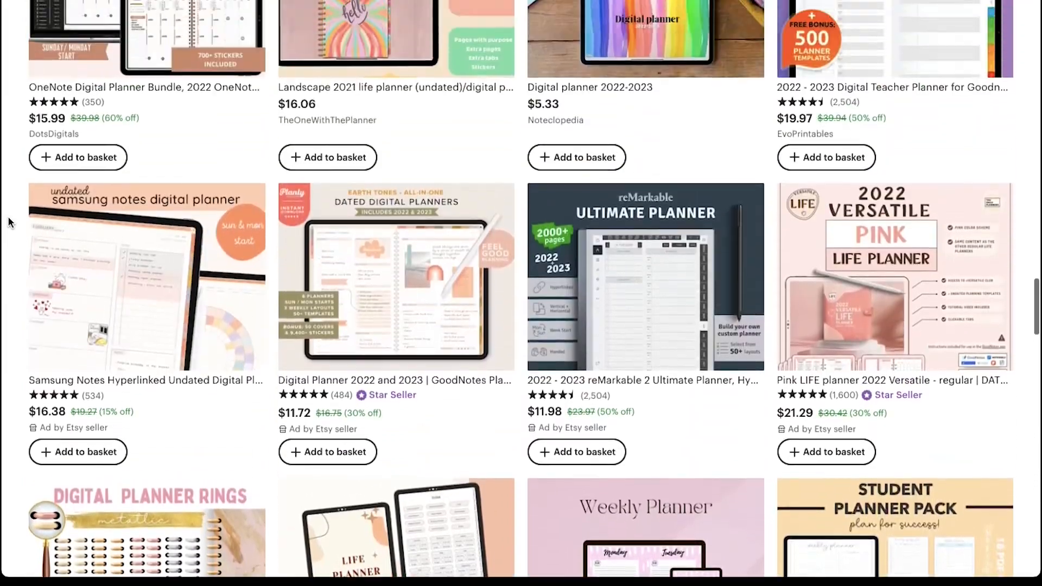
{"action": "scroll", "scroll_direction": "down", "scroll_amount": 3}
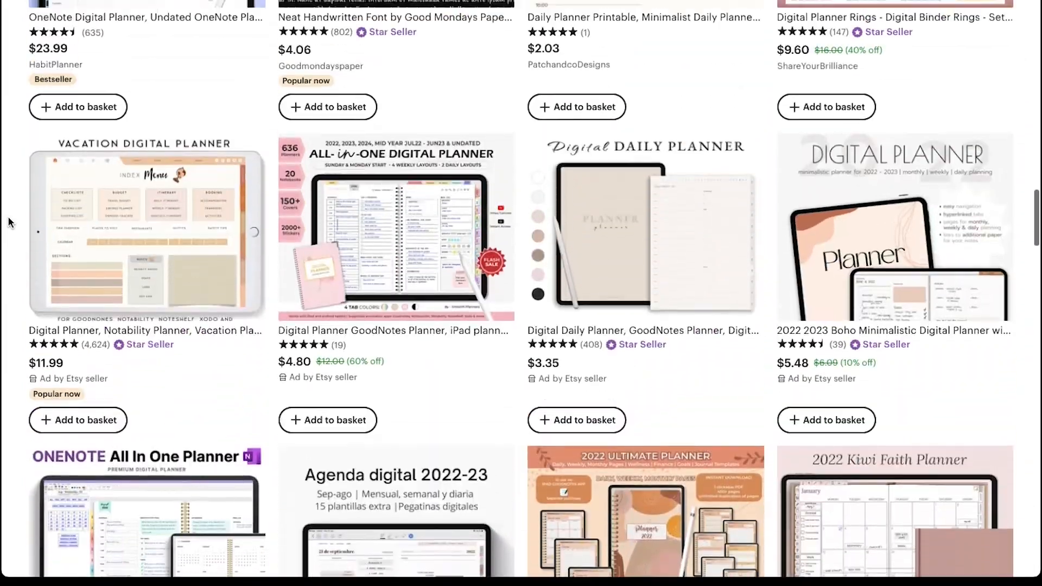
{"action": "scroll", "scroll_direction": "down", "scroll_amount": 3}
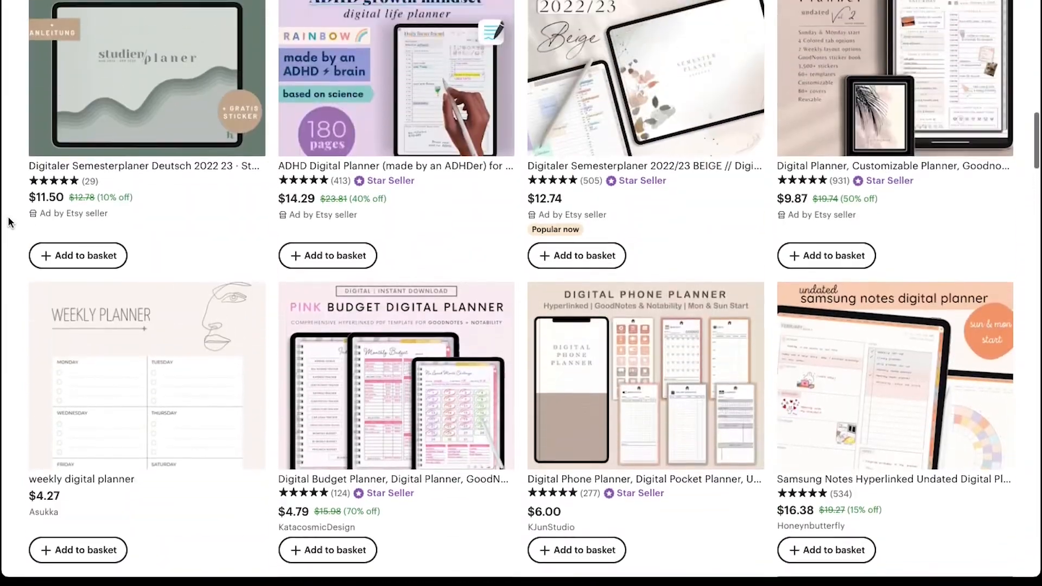
{"action": "scroll", "scroll_direction": "down", "scroll_amount": 3}
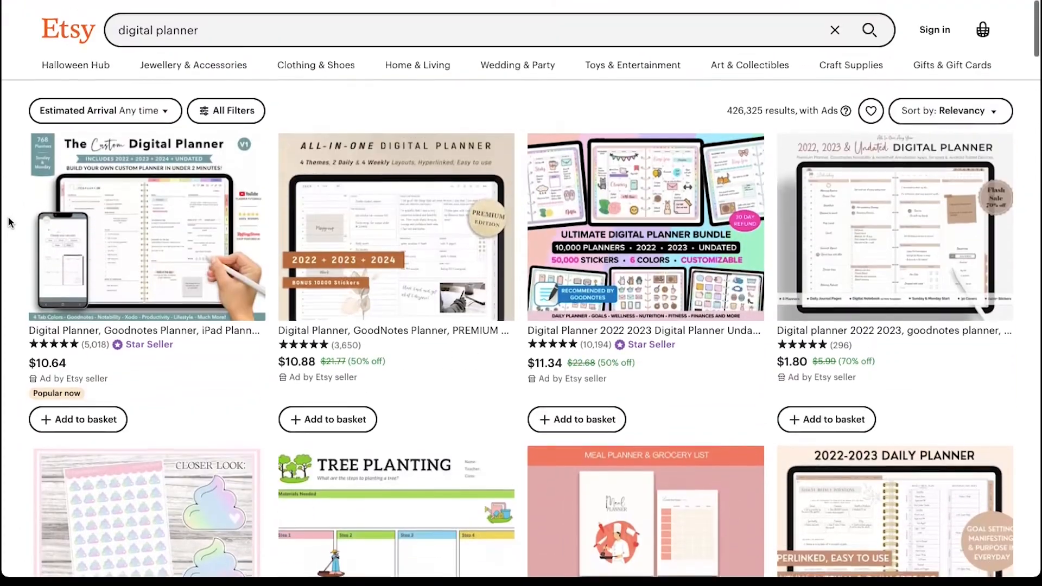
Scroll the Etsy results once more before moving on to canva.com
{"action": "scroll", "scroll_direction": "down", "scroll_amount": 3}
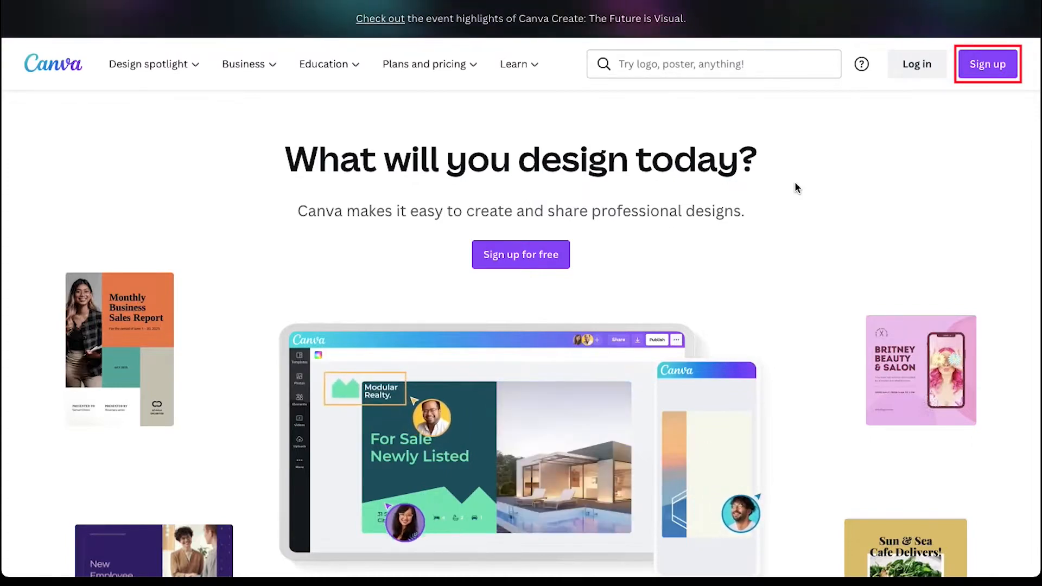
Search Canva templates for "digital planner" and browse the 252 matching results
{"action": "left_click", "coordinate": [986, 64]}
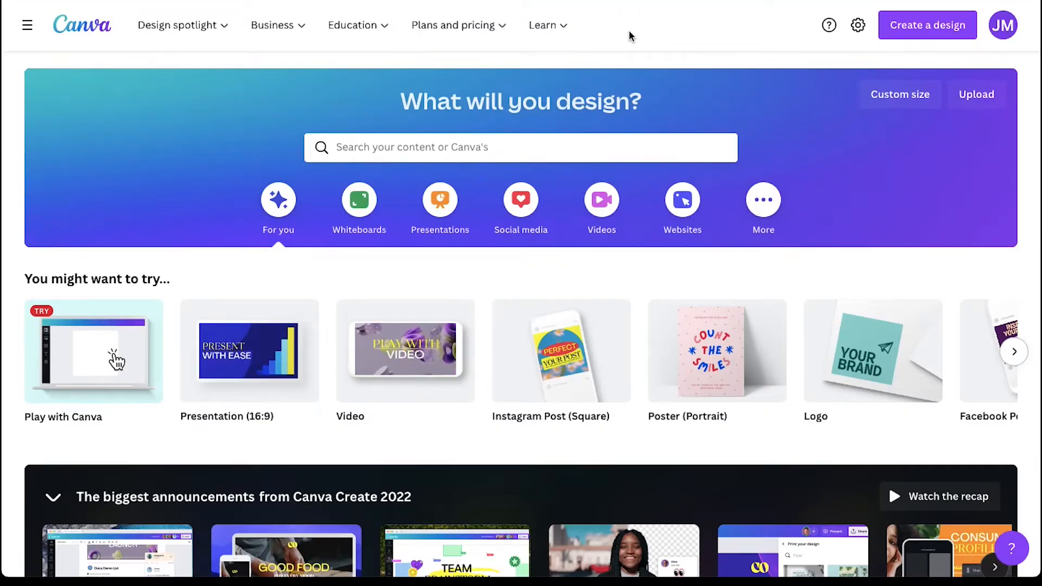
{"action": "left_click", "coordinate": [519, 147]}
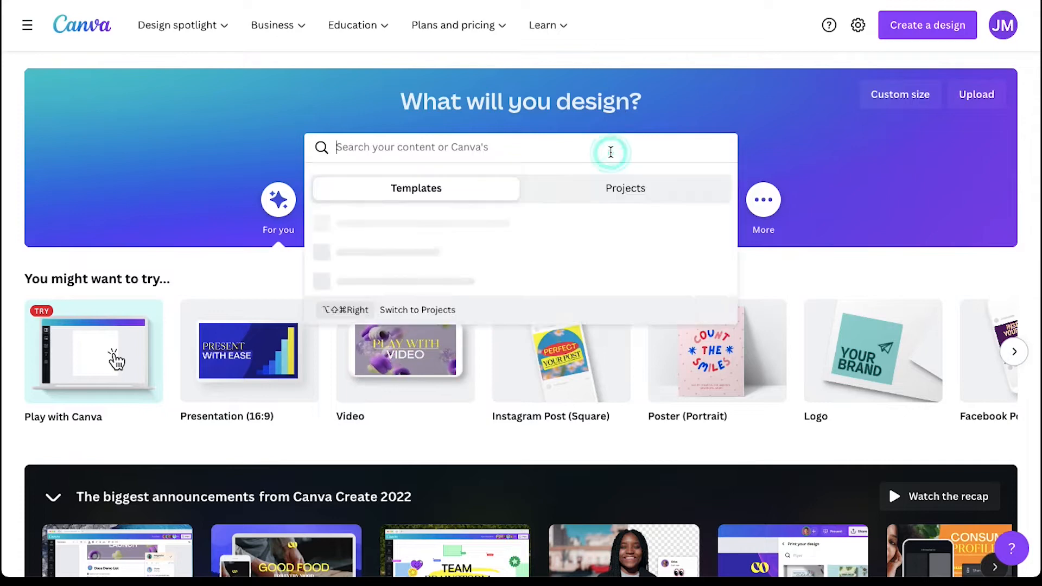
{"action": "type", "text": "digital planner"}
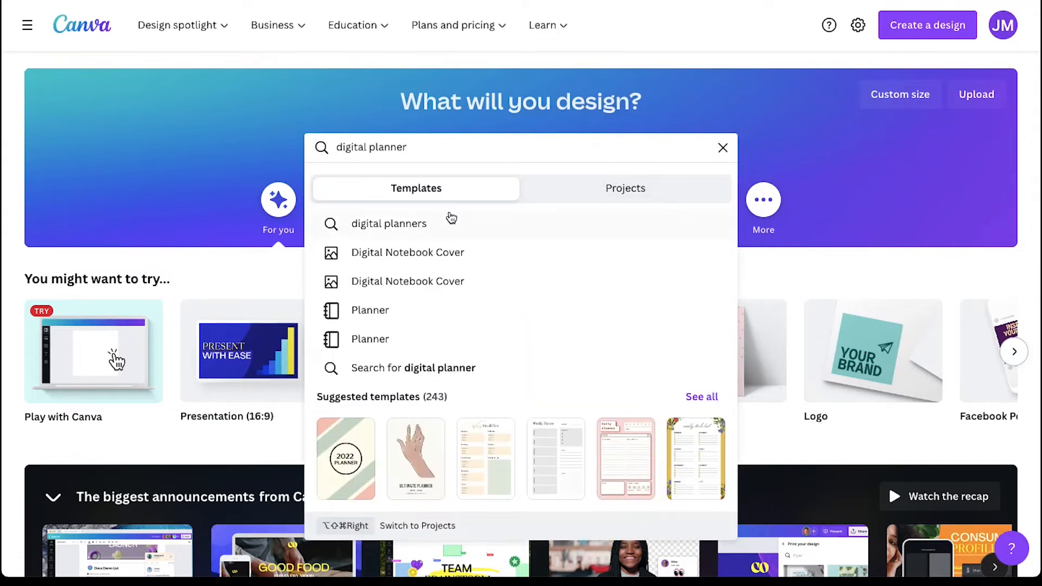
{"action": "left_click", "coordinate": [389, 223]}
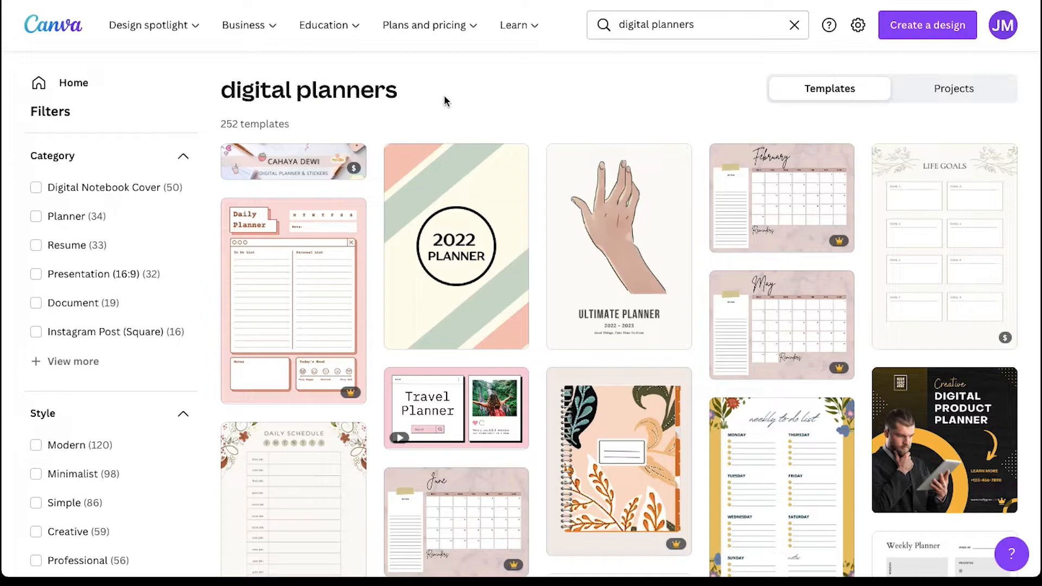
{"action": "scroll", "scroll_direction": "down", "scroll_amount": 3}
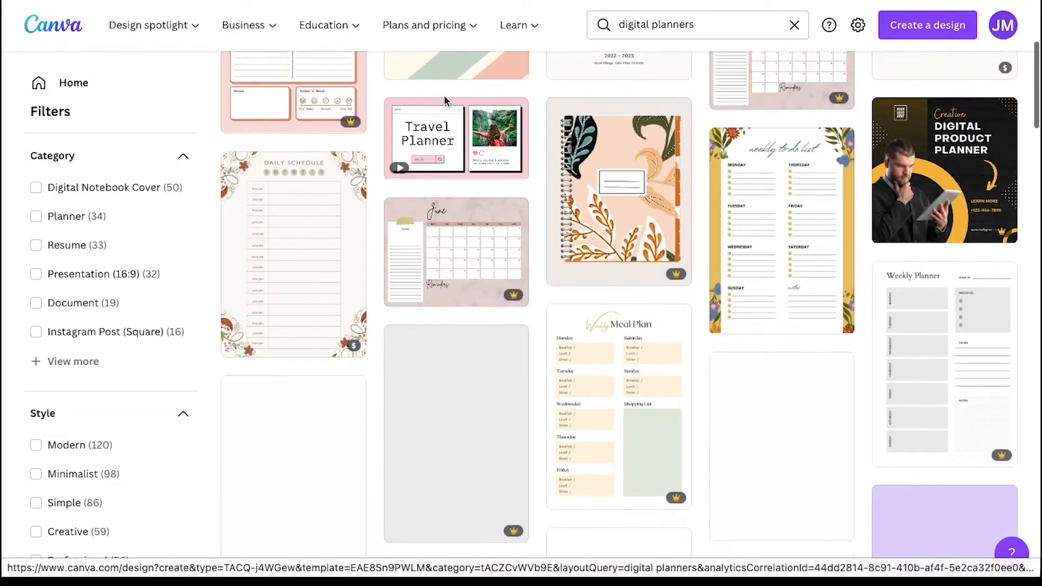
{"action": "scroll", "scroll_direction": "down", "scroll_amount": 3}
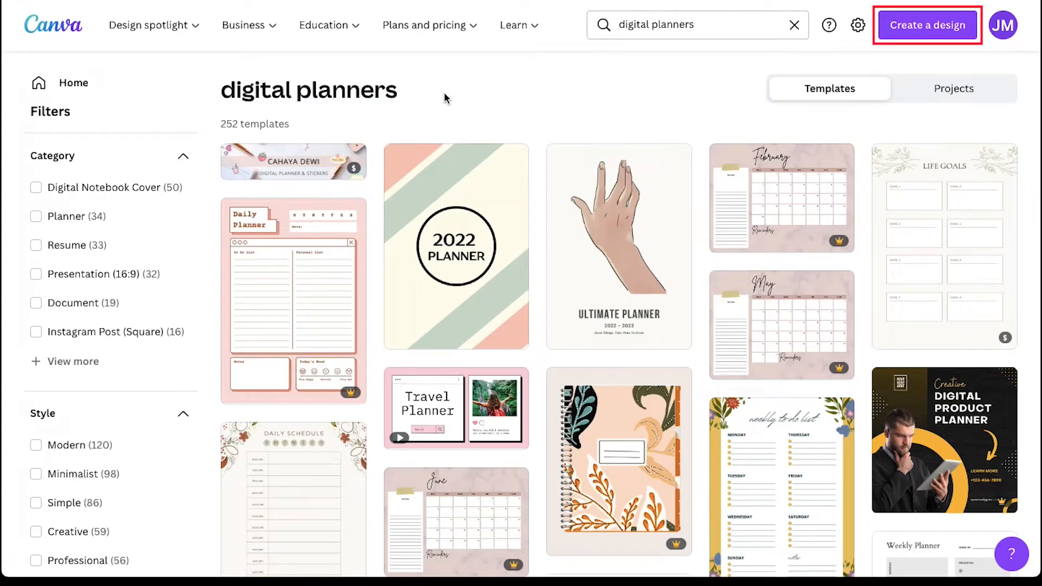
Create a blank custom-size design measuring 8.3 × 11.7 inches
{"action": "left_click", "coordinate": [926, 25]}
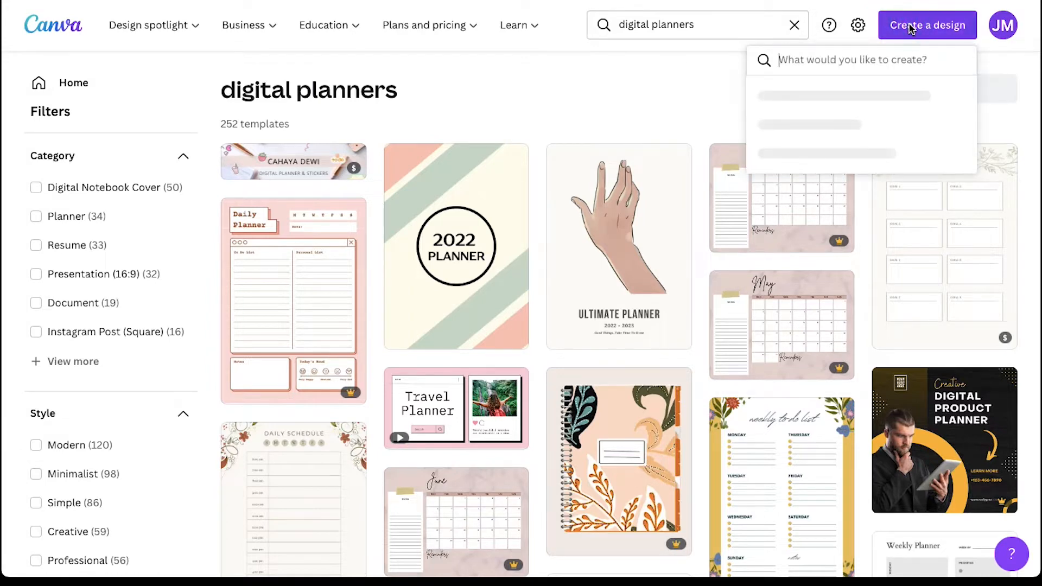
{"action": "left_click", "coordinate": [817, 99]}
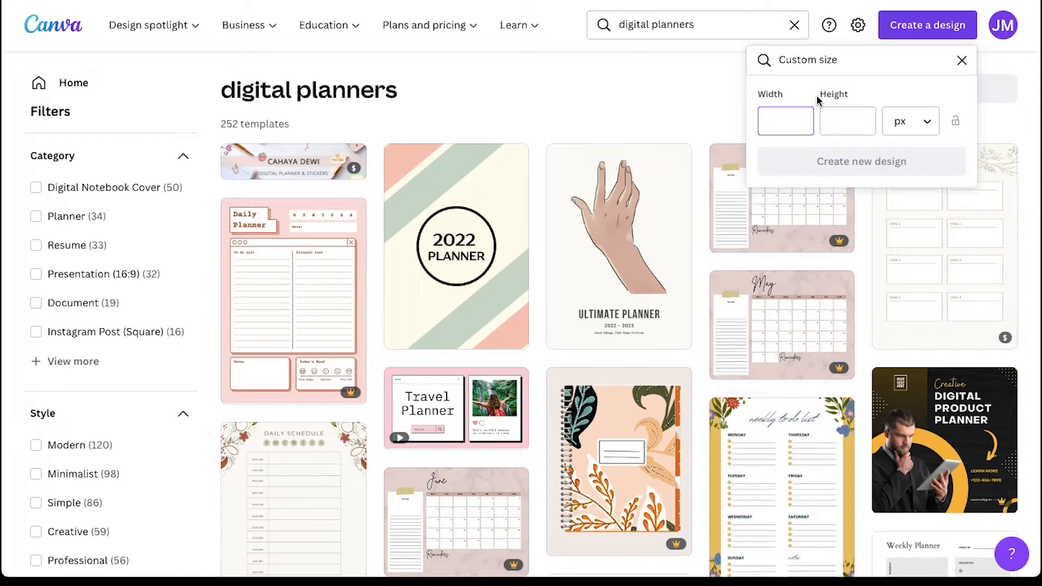
{"action": "mouse_move", "coordinate": [920, 126]}
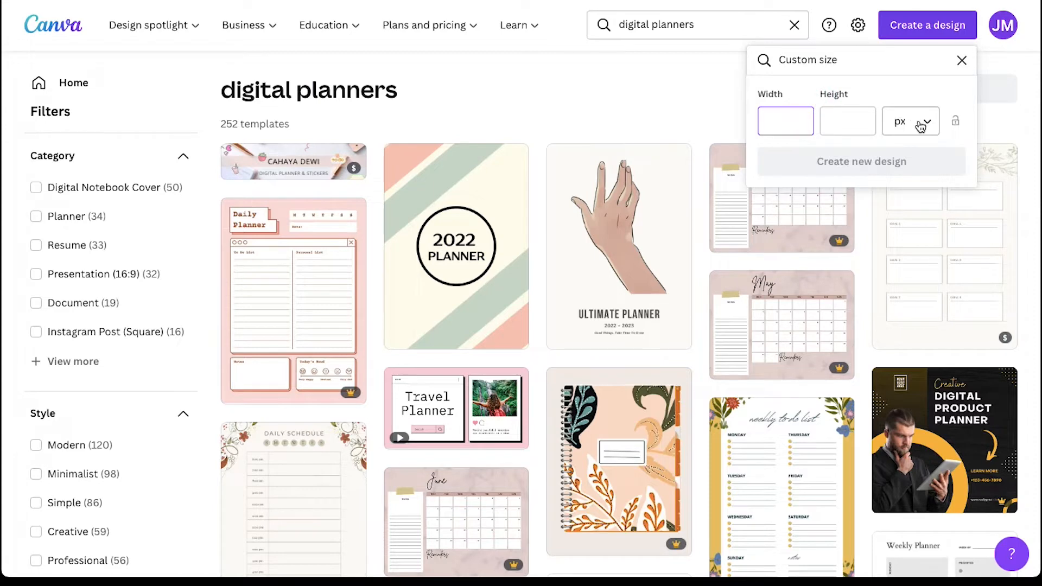
{"action": "left_click", "coordinate": [909, 121]}
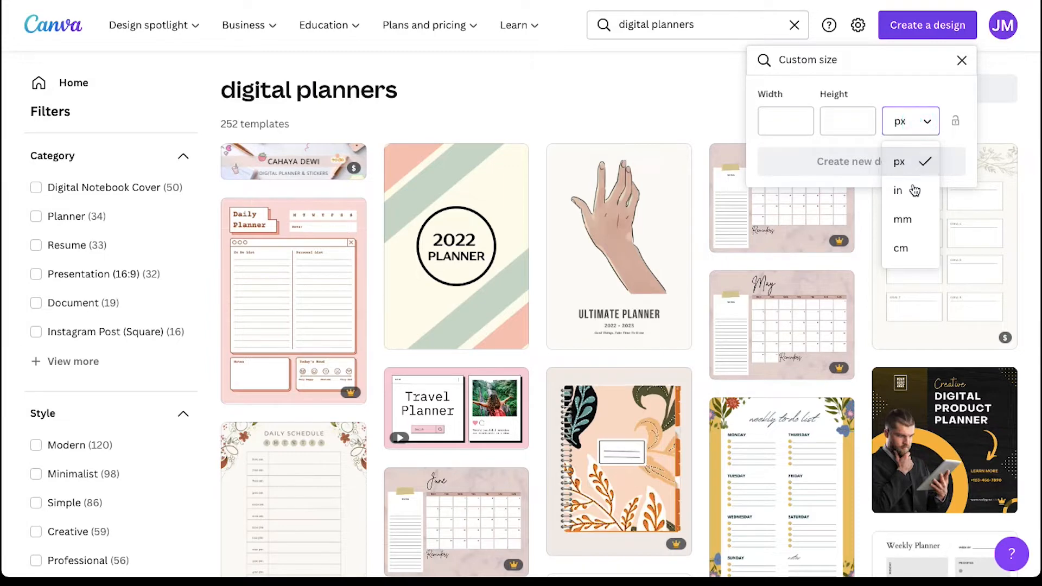
{"action": "left_click", "coordinate": [897, 191]}
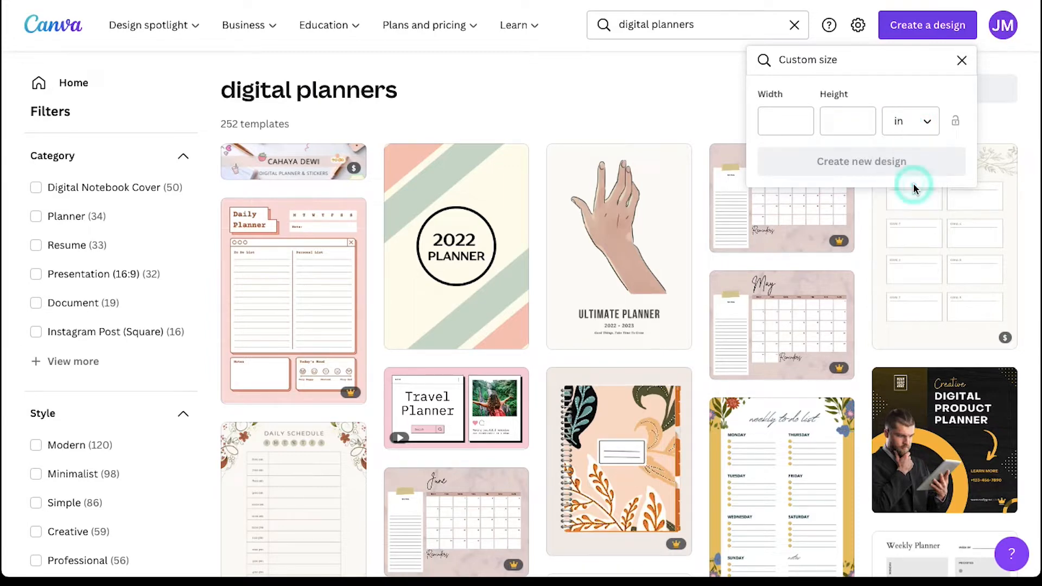
{"action": "type", "text": "8"}
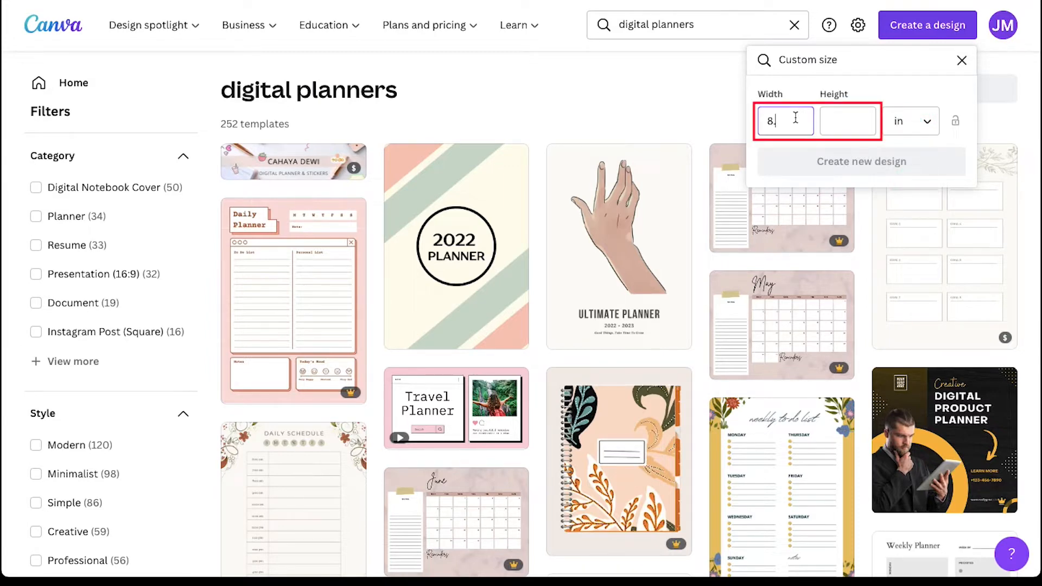
{"action": "type", "text": "11.7"}
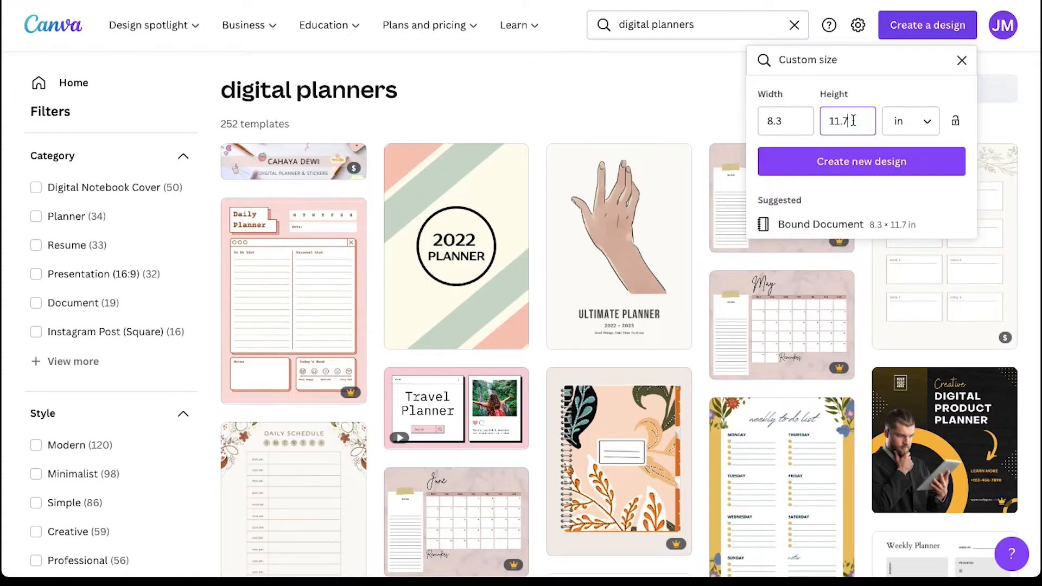
{"action": "mouse_move", "coordinate": [860, 160]}
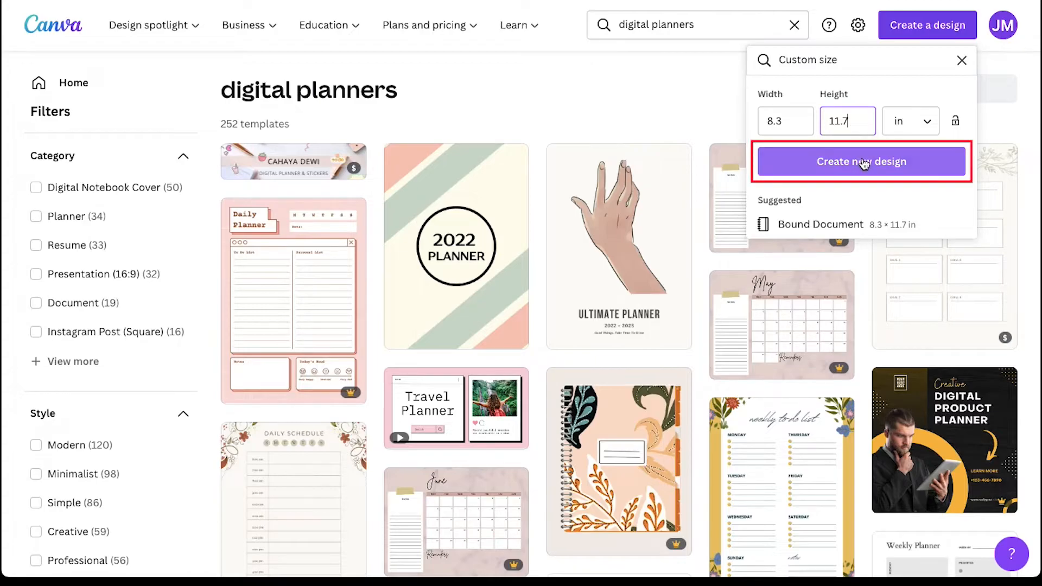
{"action": "left_click", "coordinate": [860, 162]}
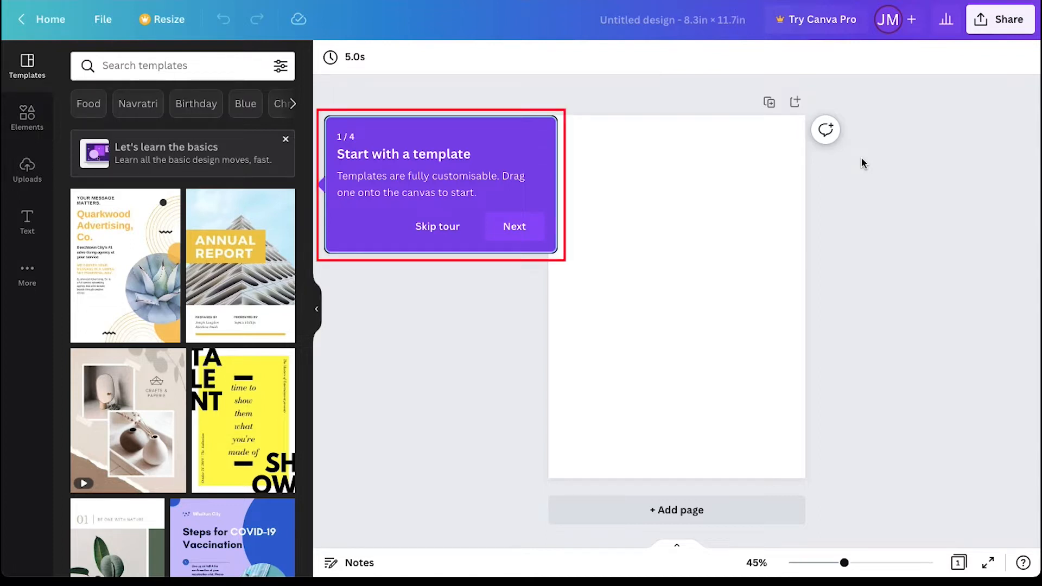
Dismiss the intro tour and rename the untitled design to "Digital Planner"
{"action": "left_click", "coordinate": [437, 226]}
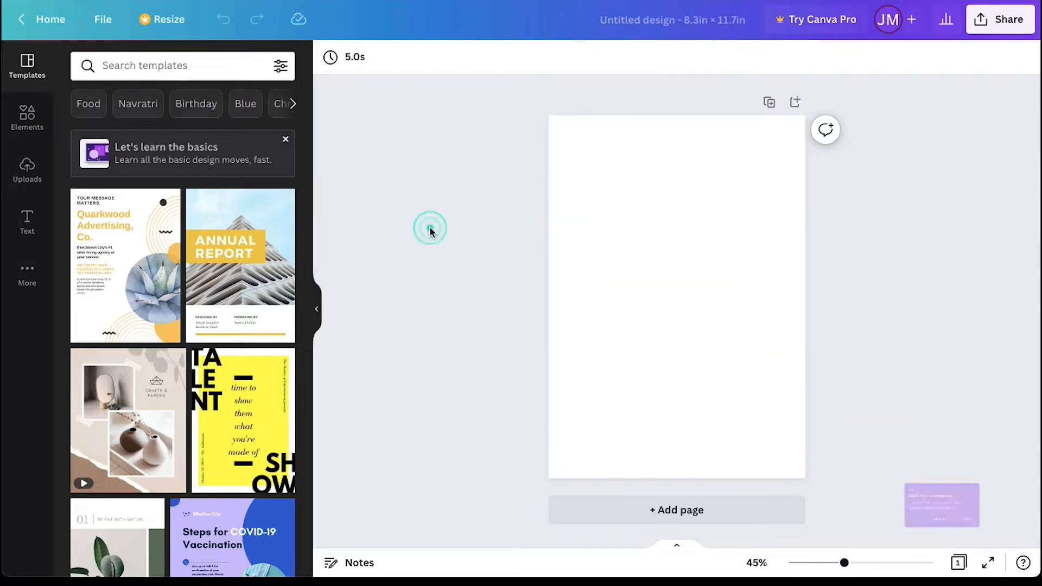
{"action": "left_click", "coordinate": [672, 19]}
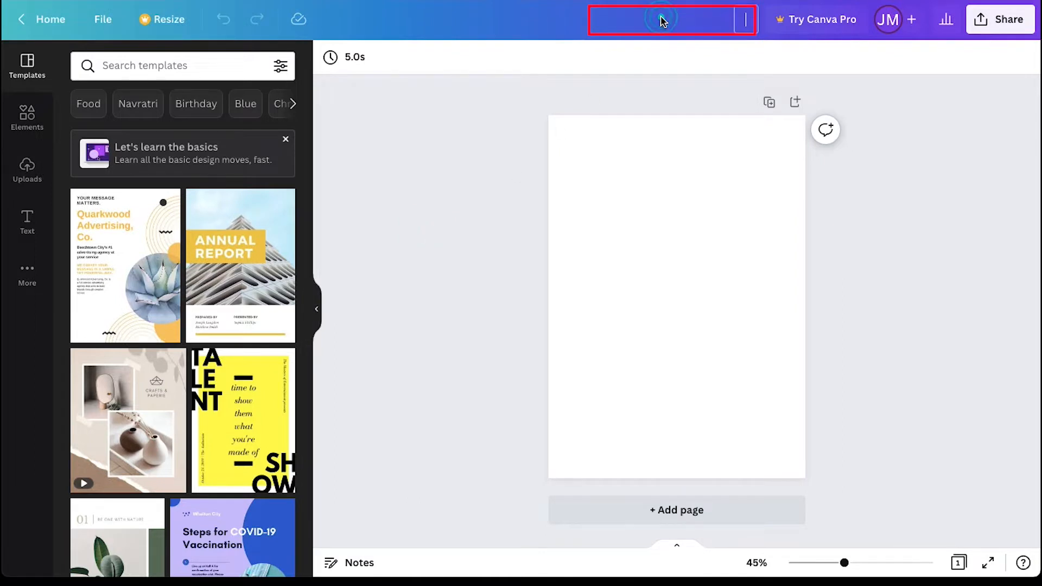
{"action": "type", "text": "Digital Planner"}
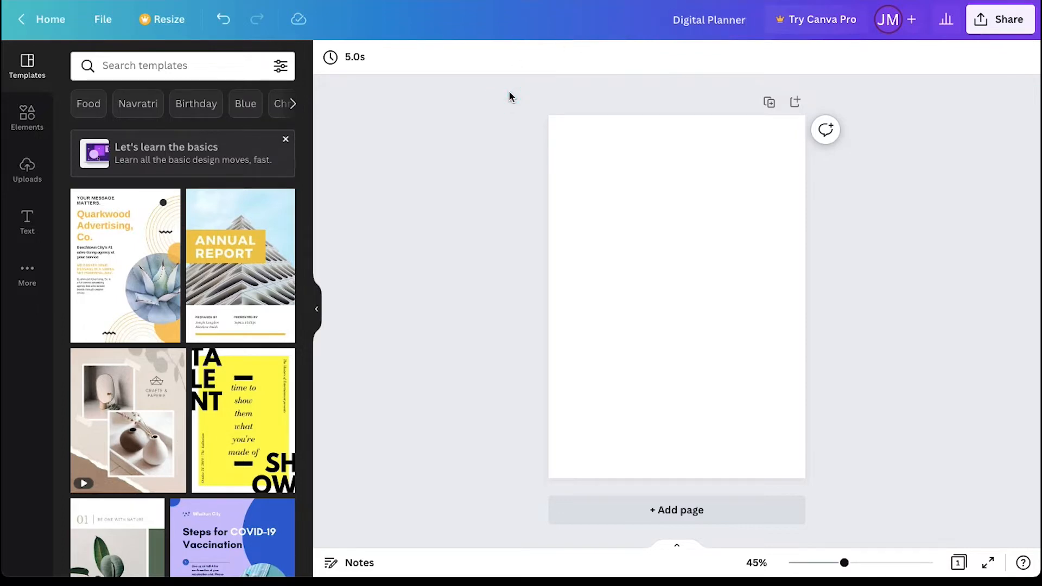
Give the page a dark teal background after trying turquoise and light grey swatches
{"action": "left_click", "coordinate": [676, 297]}
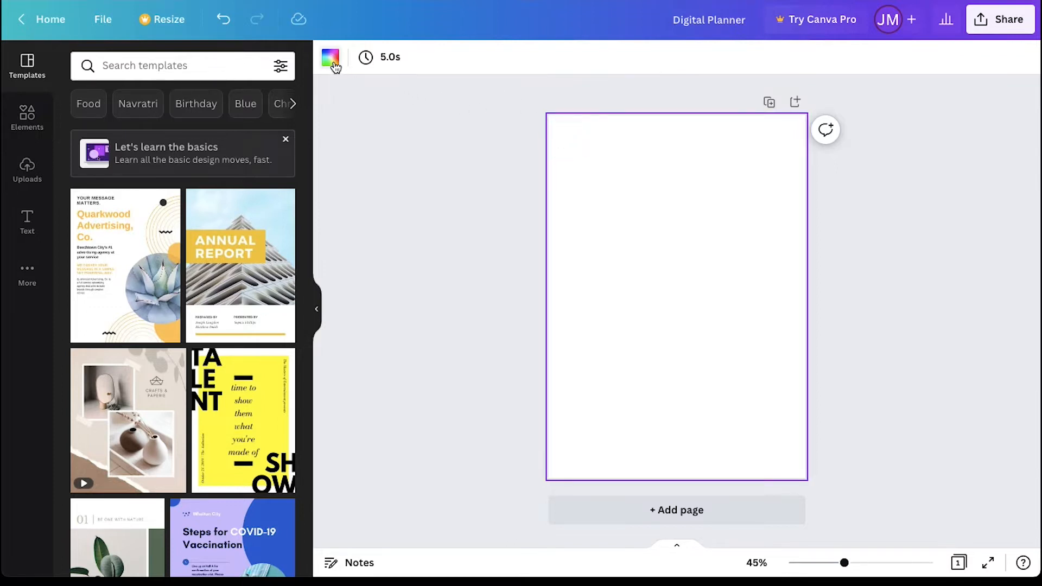
{"action": "left_click", "coordinate": [330, 57]}
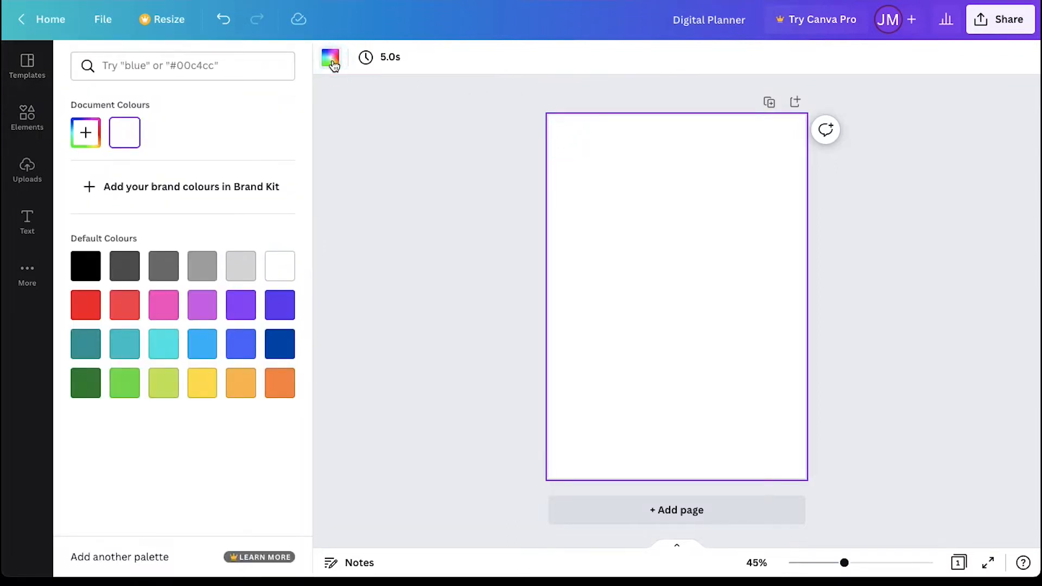
{"action": "left_click", "coordinate": [163, 344]}
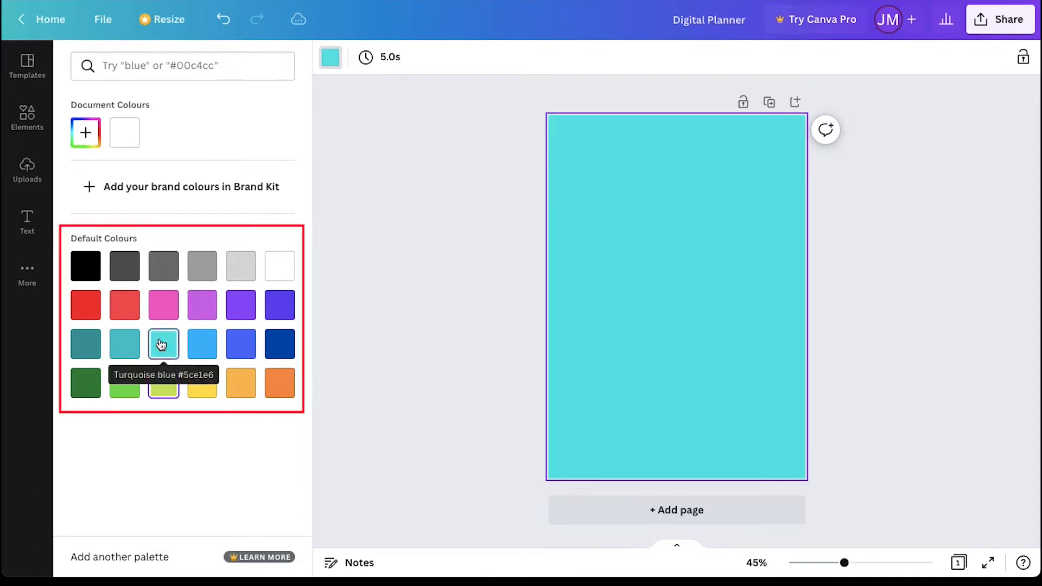
{"action": "left_click", "coordinate": [241, 265]}
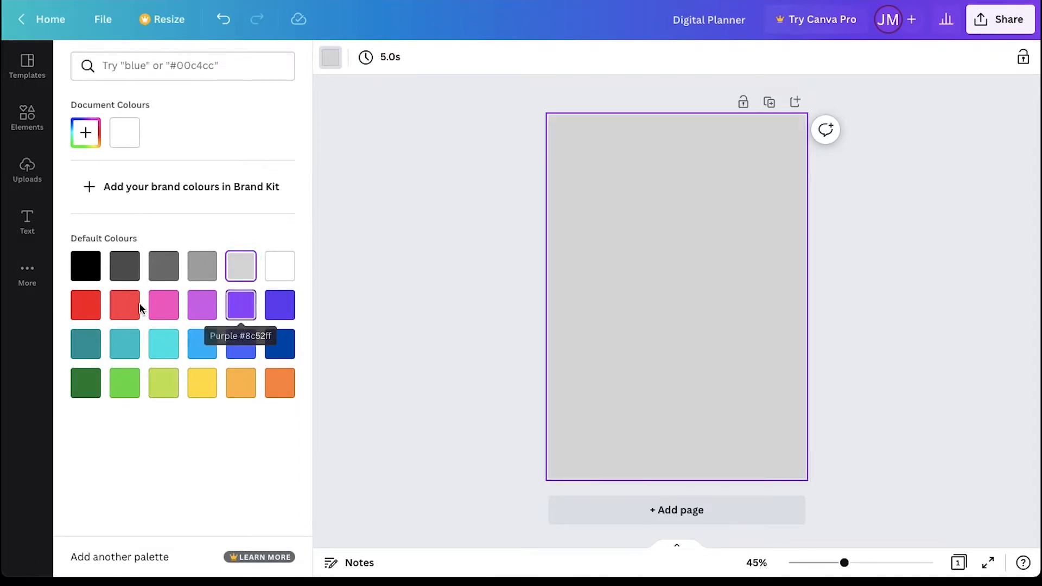
{"action": "left_click", "coordinate": [85, 344]}
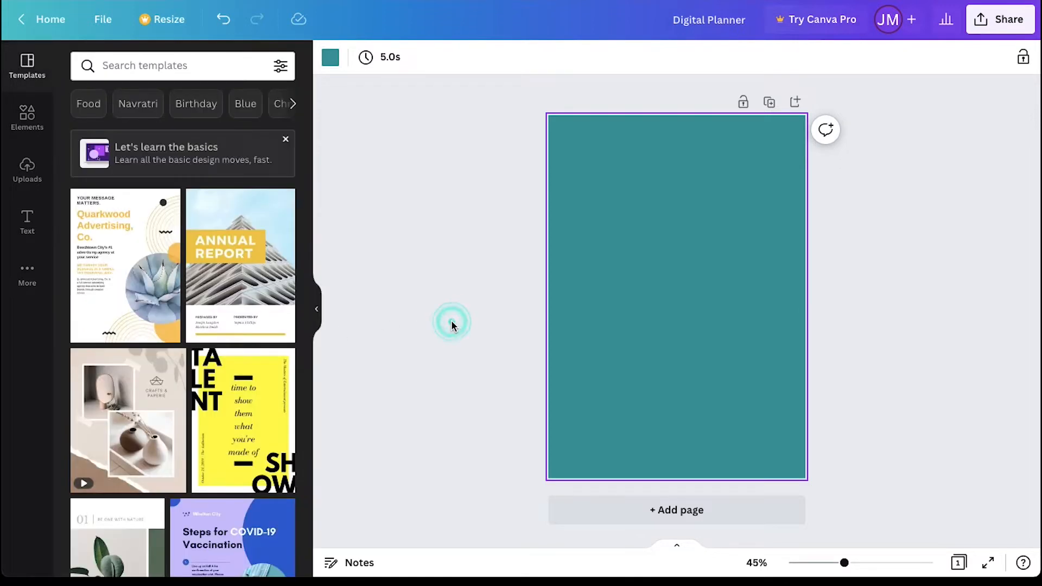
{"action": "left_click", "coordinate": [451, 322]}
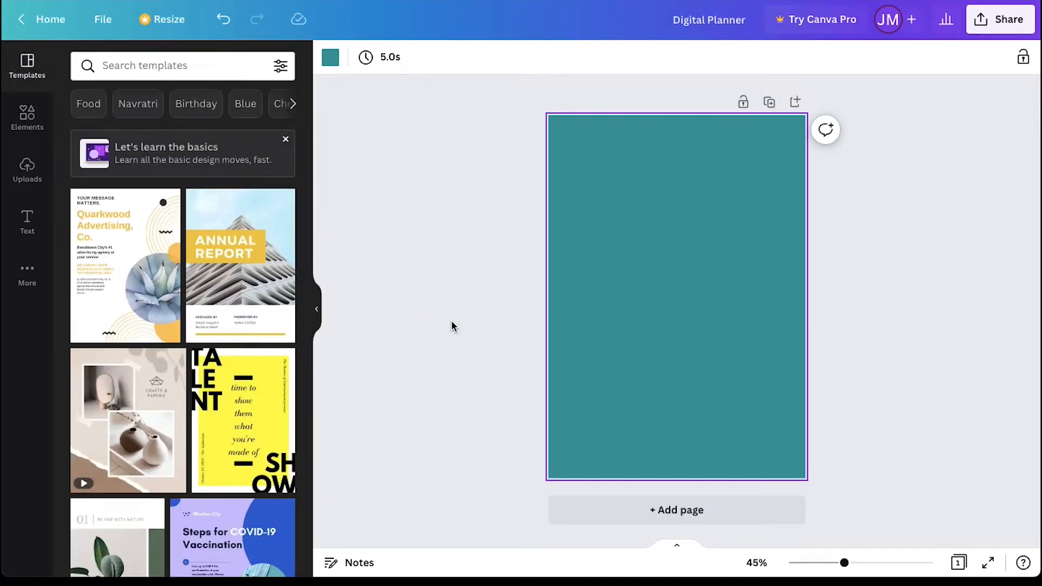
{"action": "left_click", "coordinate": [452, 325]}
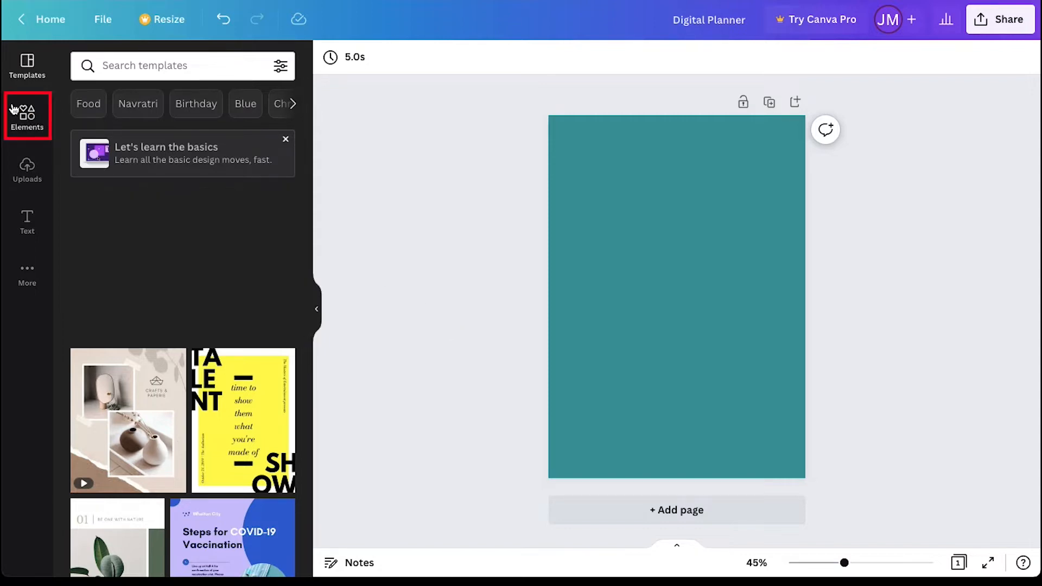
Add a line-art flower from Elements, place it in the bottom-right corner and recolour it yellow
{"action": "left_click", "coordinate": [26, 116]}
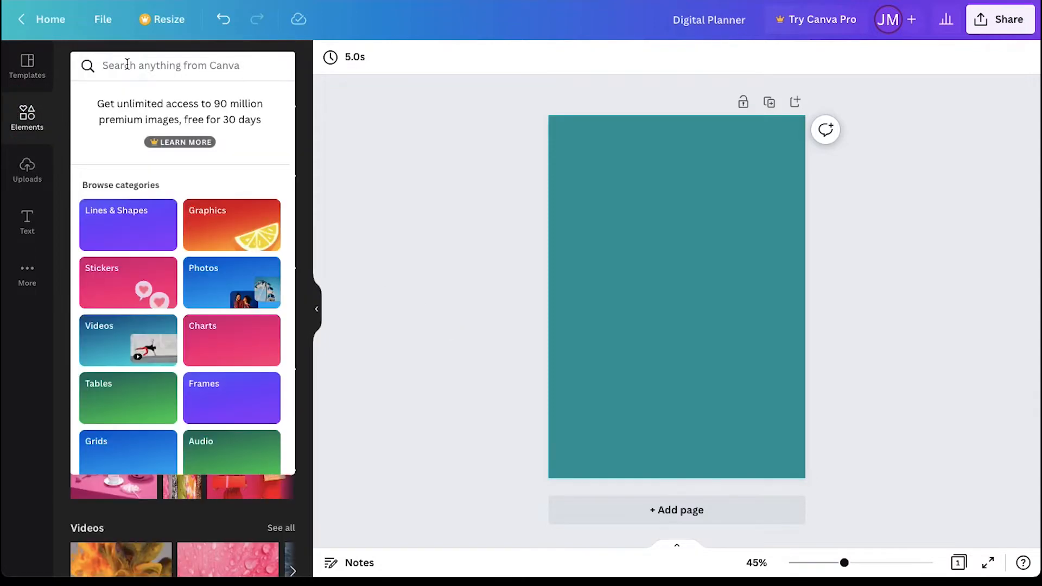
{"action": "type", "text": "flowers"}
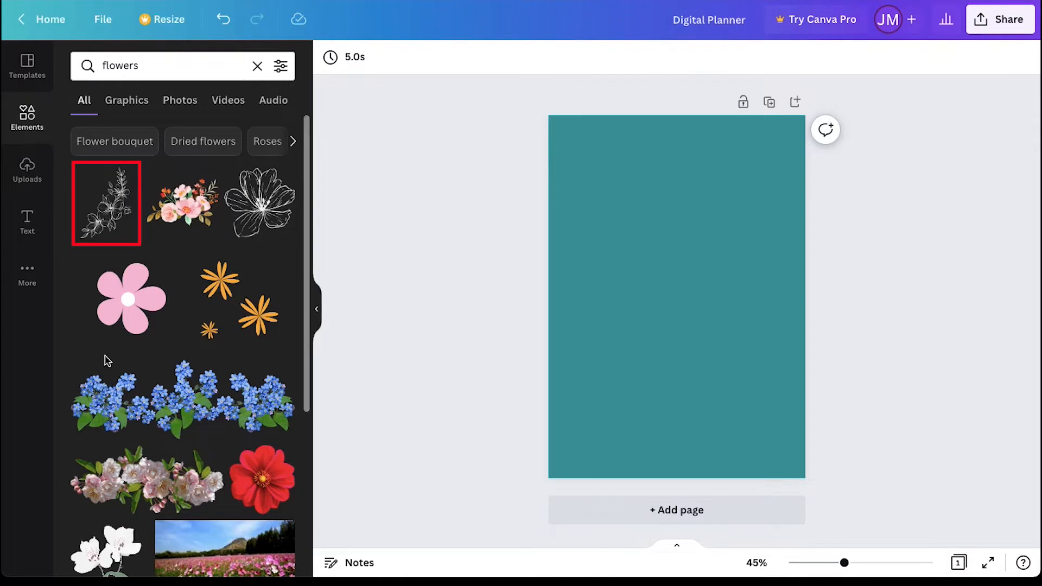
{"action": "mouse_move", "coordinate": [115, 198]}
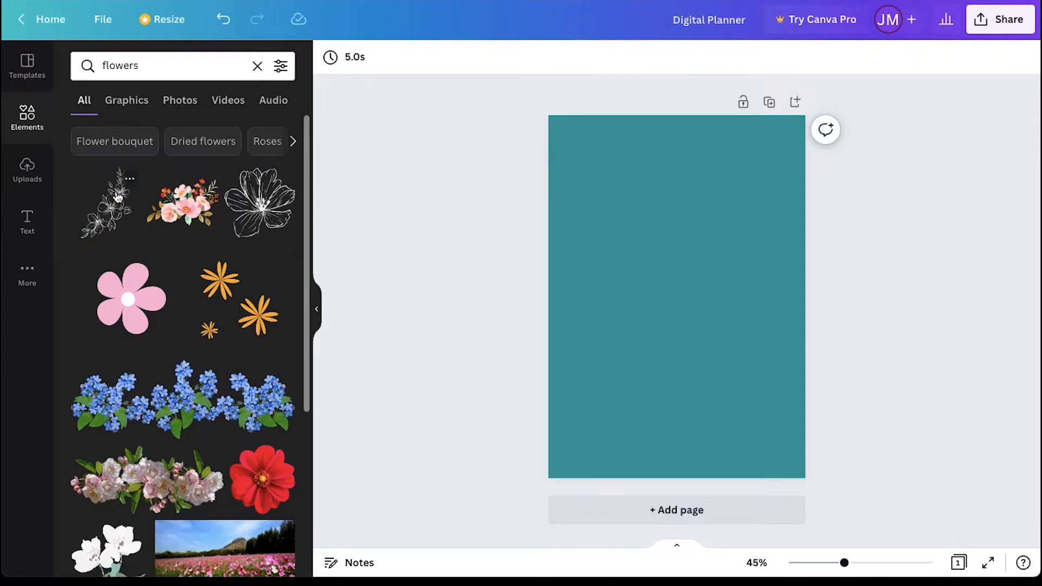
{"action": "left_click", "coordinate": [103, 203]}
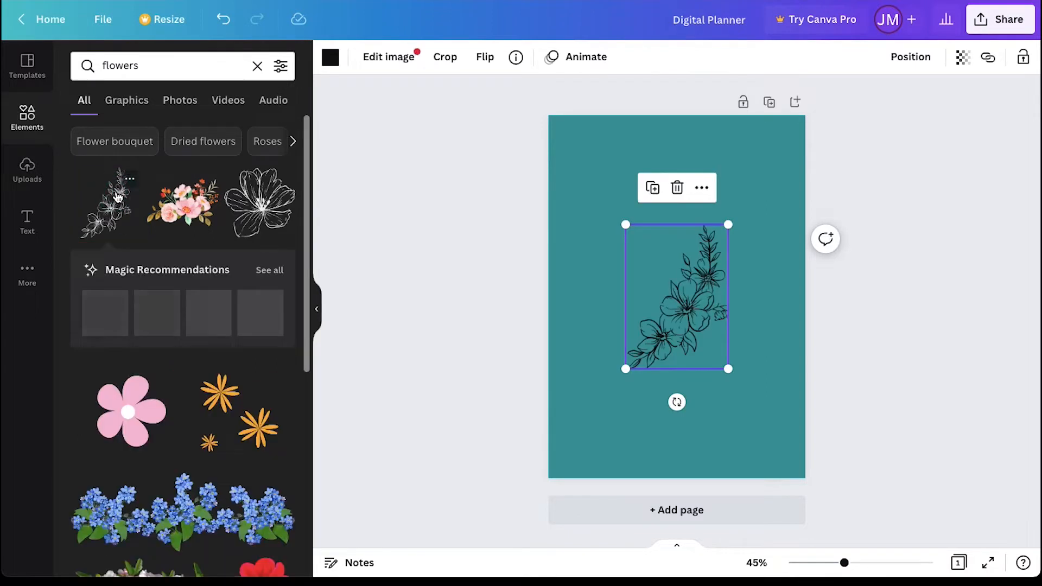
{"action": "left_click_drag", "start_coordinate": [675, 296], "coordinate": [745, 400]}
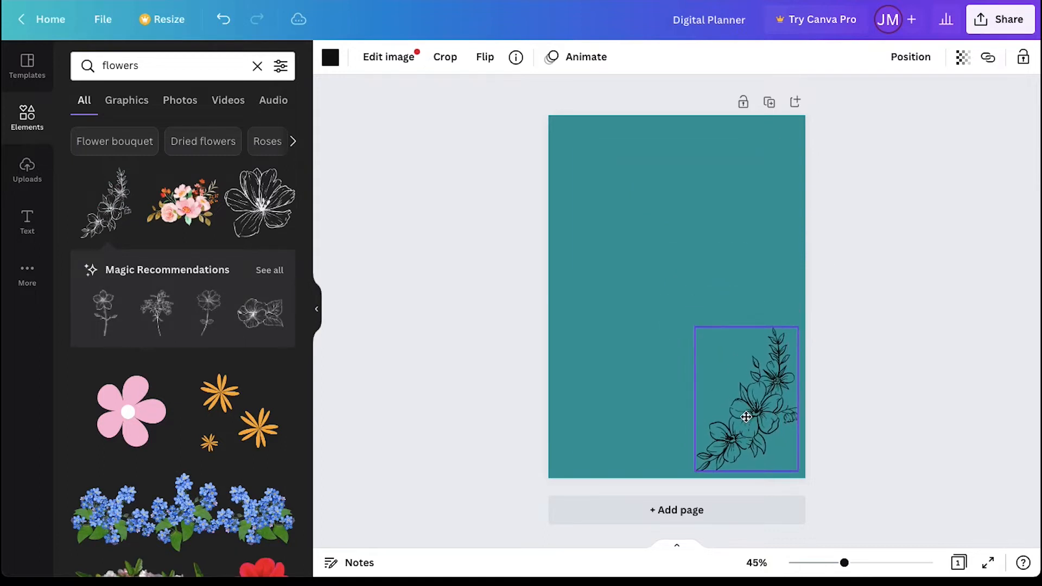
{"action": "left_click", "coordinate": [330, 58]}
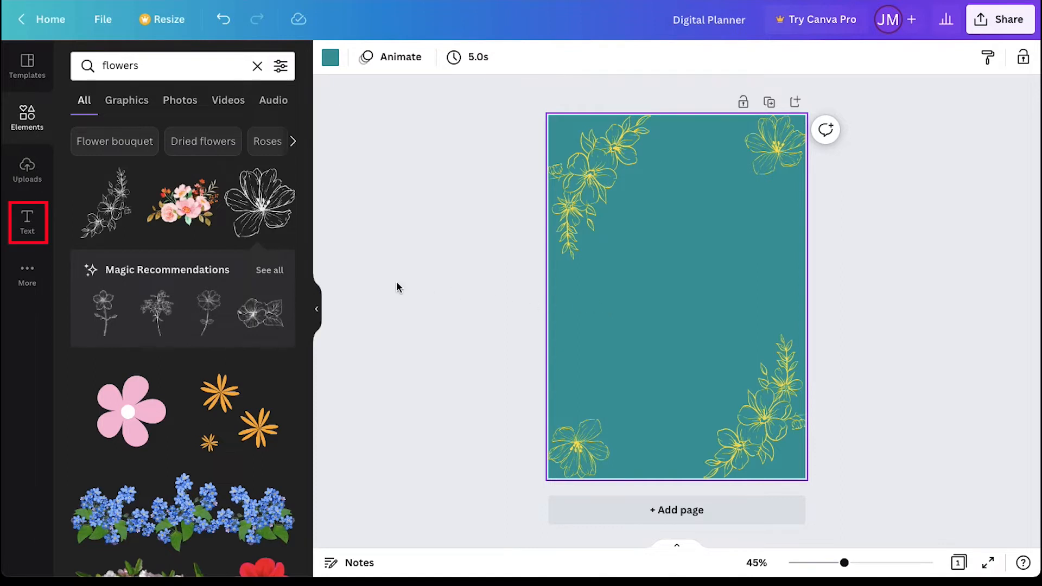
Add a bold "DIGITAL PLANNER" heading mid-page framed by small yellow flowers
{"action": "left_click", "coordinate": [27, 222]}
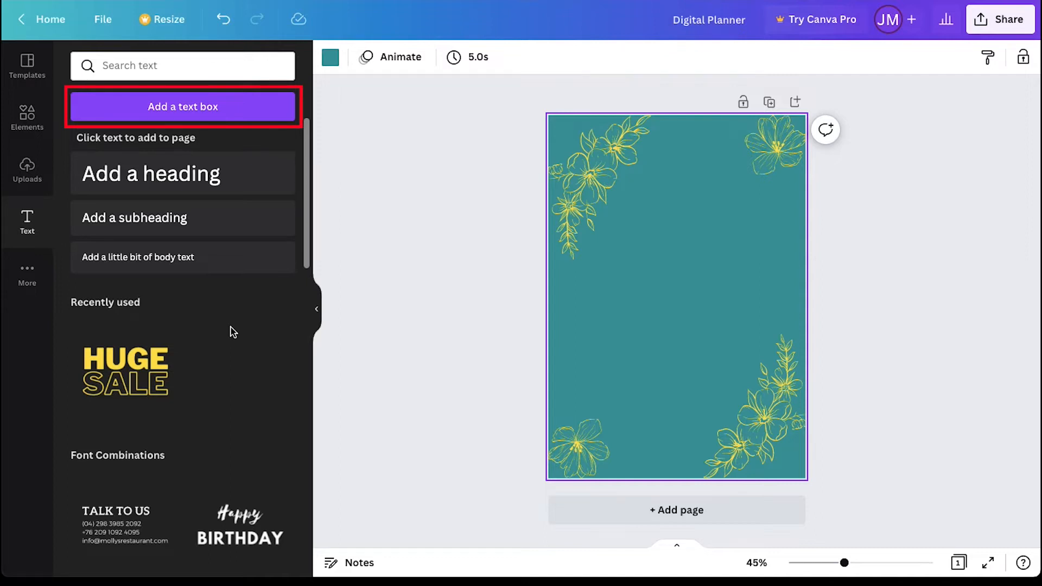
{"action": "scroll", "scroll_direction": "down", "scroll_amount": 3}
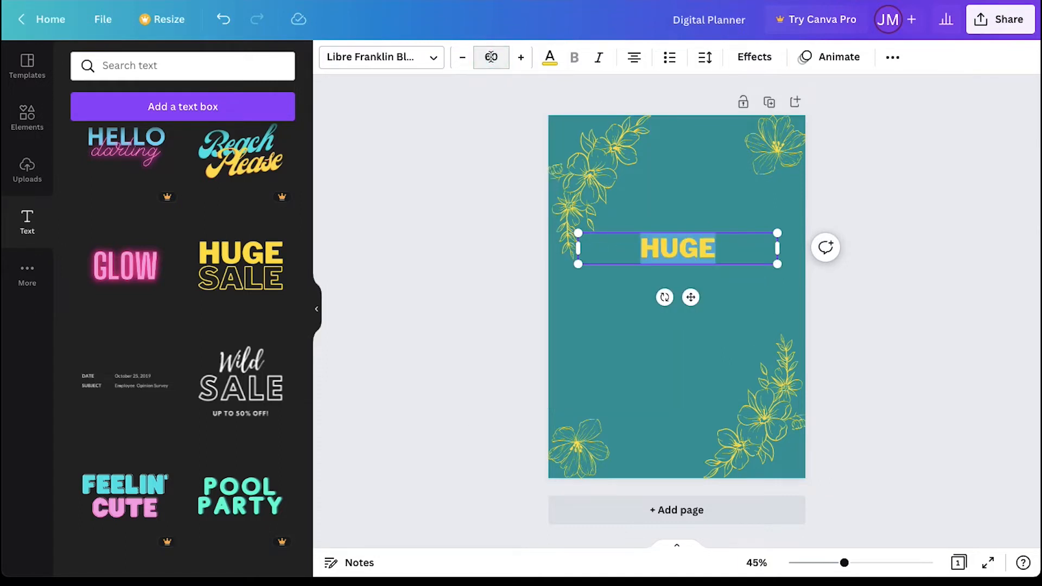
{"action": "type", "text": "DIGITAL PLANNER"}
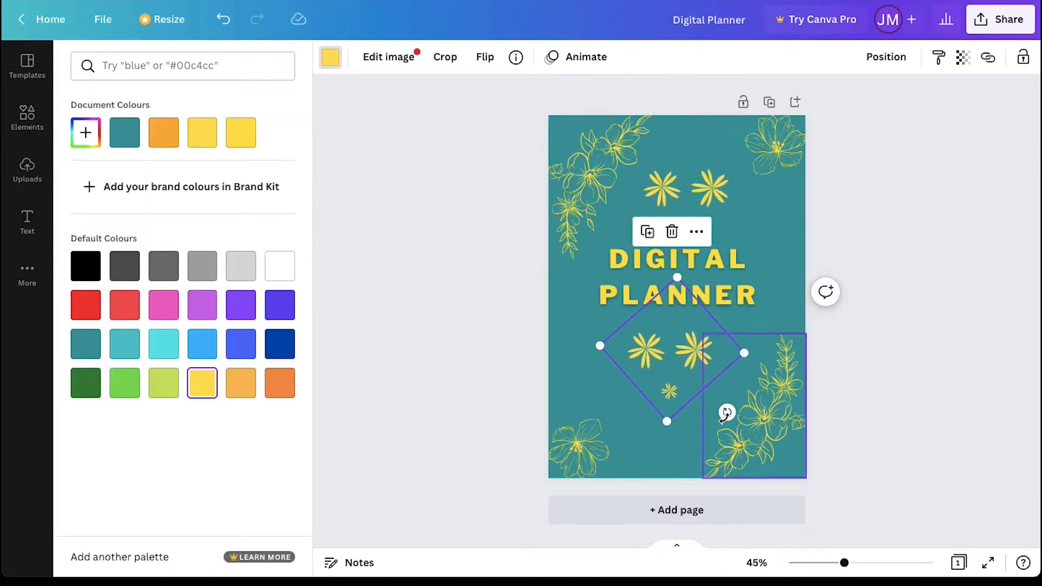
{"action": "left_click", "coordinate": [85, 305]}
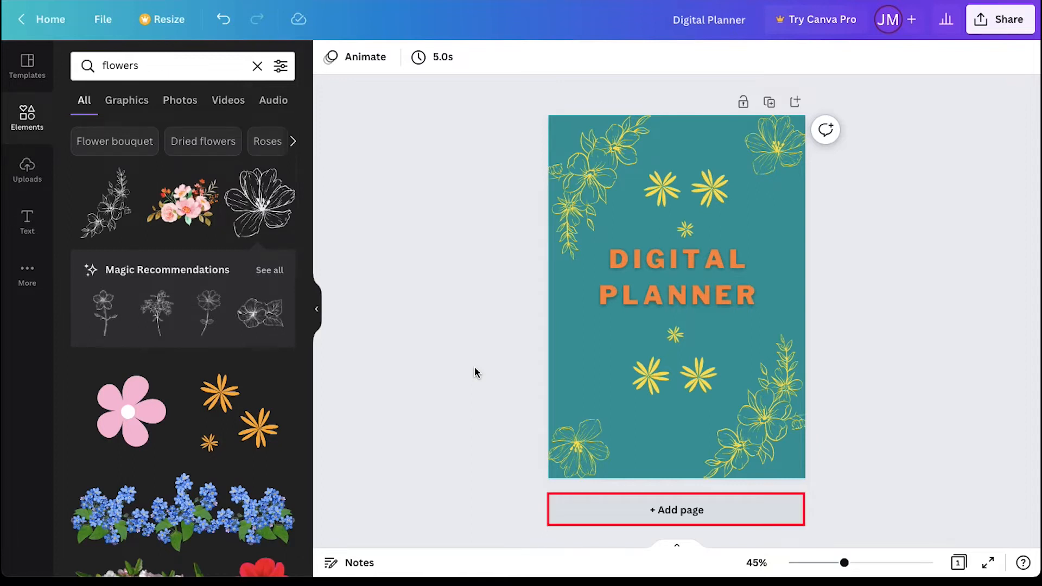
Add a second blank teal page after the cover and title it "Year"
{"action": "left_click", "coordinate": [676, 510]}
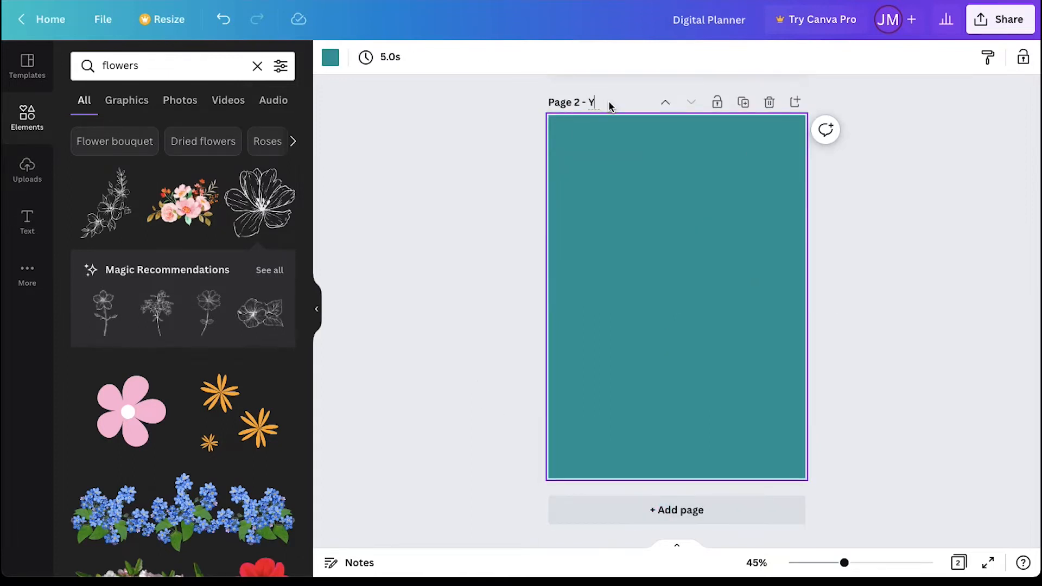
{"action": "type", "text": "ear"}
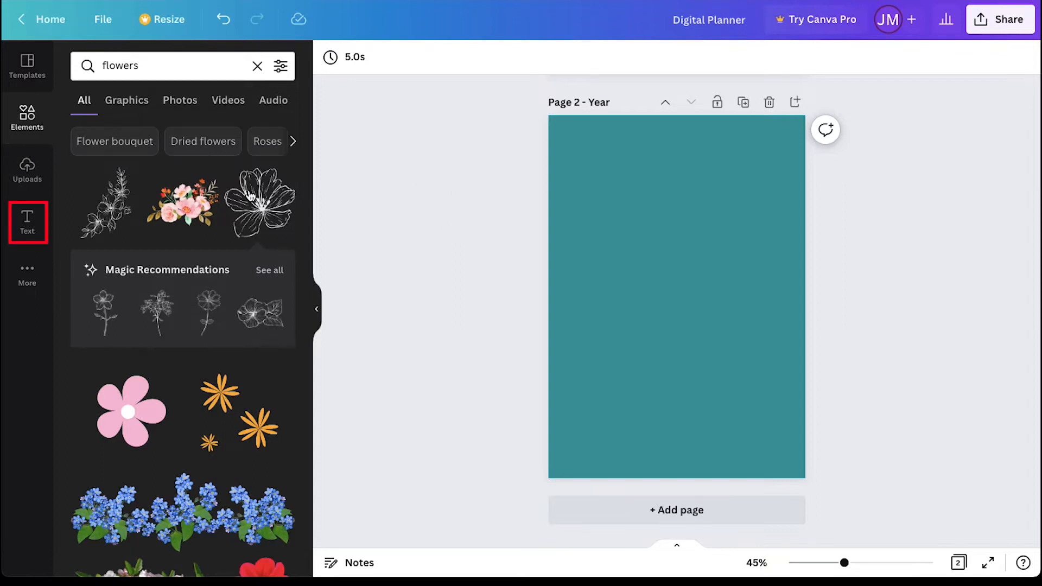
Add a bold yellow "SELECT THE YEAR" heading and set its font size to 48
{"action": "left_click", "coordinate": [27, 222]}
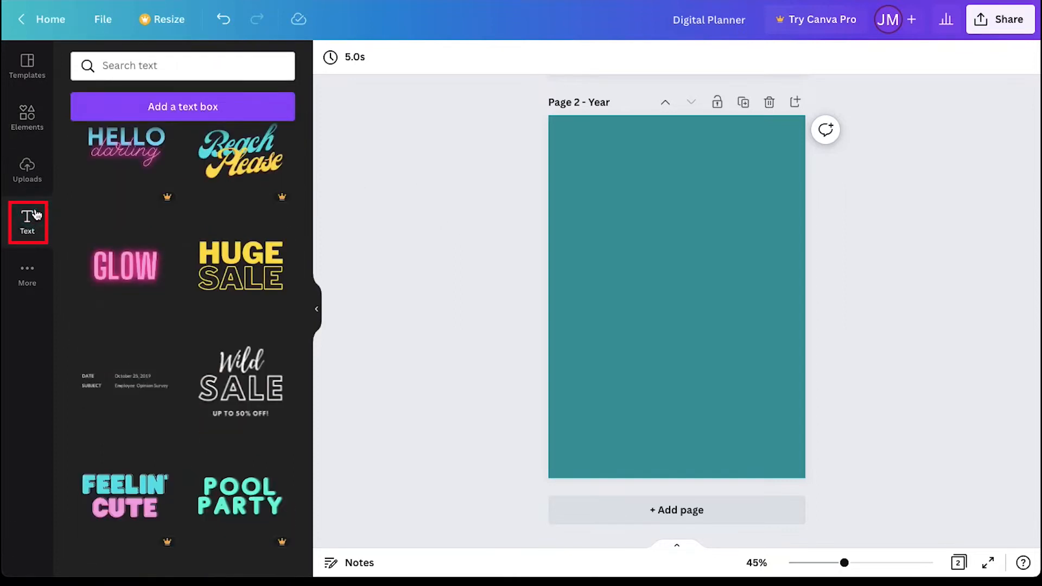
{"action": "left_click", "coordinate": [241, 265]}
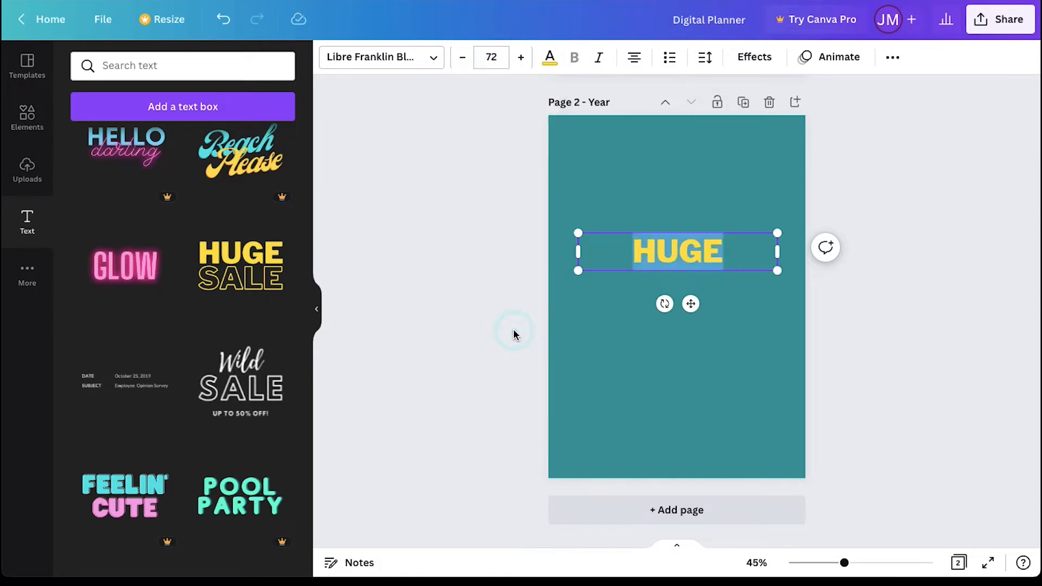
{"action": "type", "text": "SELECT THE YEAR"}
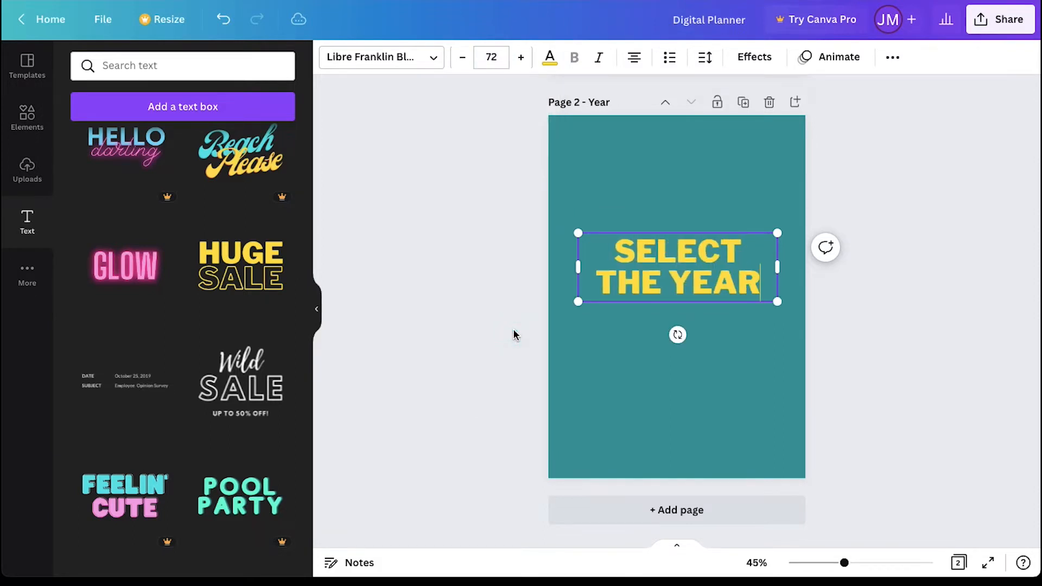
{"action": "mouse_move", "coordinate": [465, 128]}
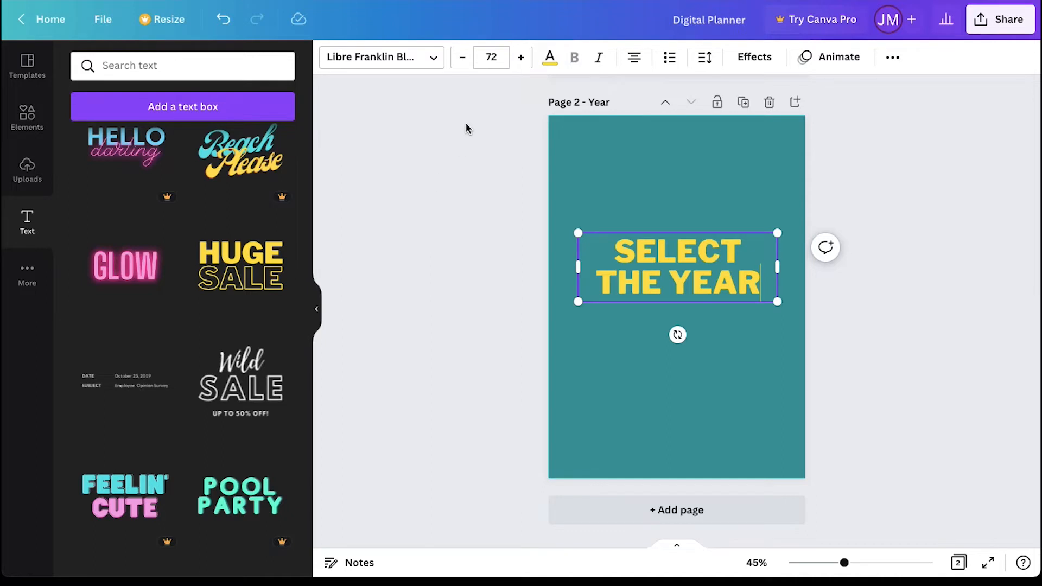
{"action": "left_click", "coordinate": [490, 57]}
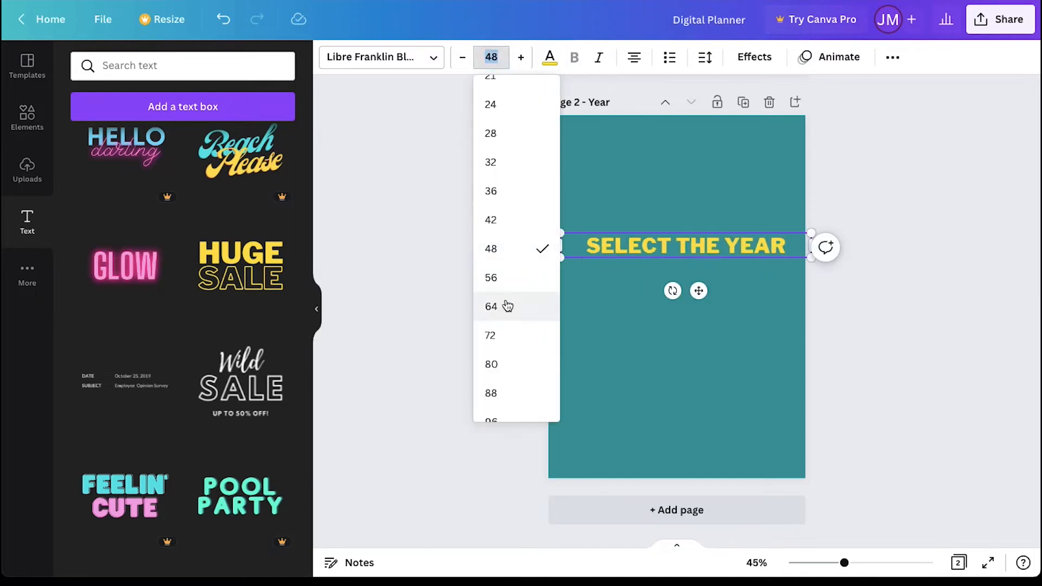
{"action": "left_click", "coordinate": [490, 276]}
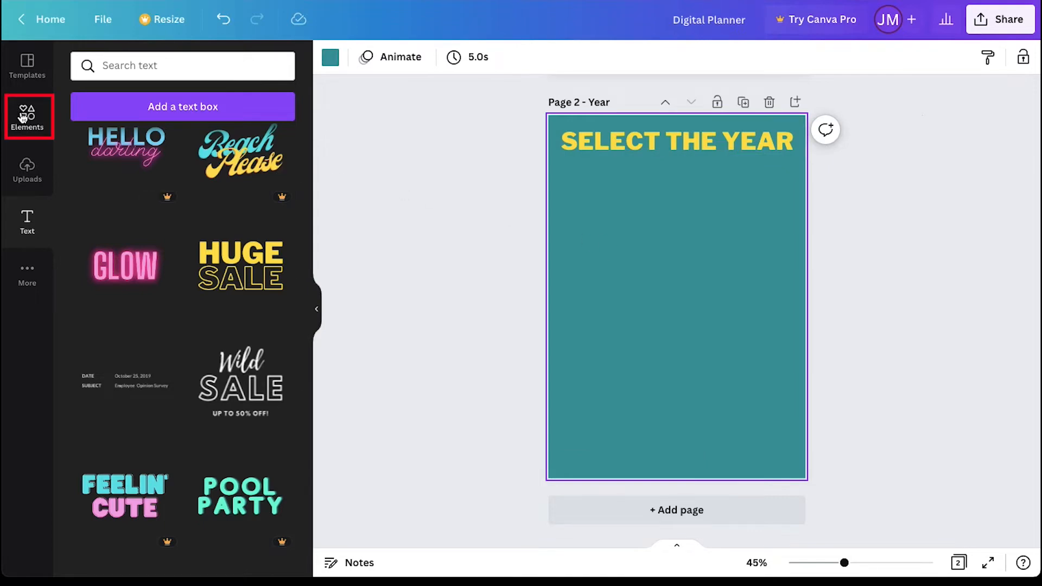
Add a dotted double-headed arrow from Elements, stretch it under the heading and colour it yellow
{"action": "type", "text": "arrow"}
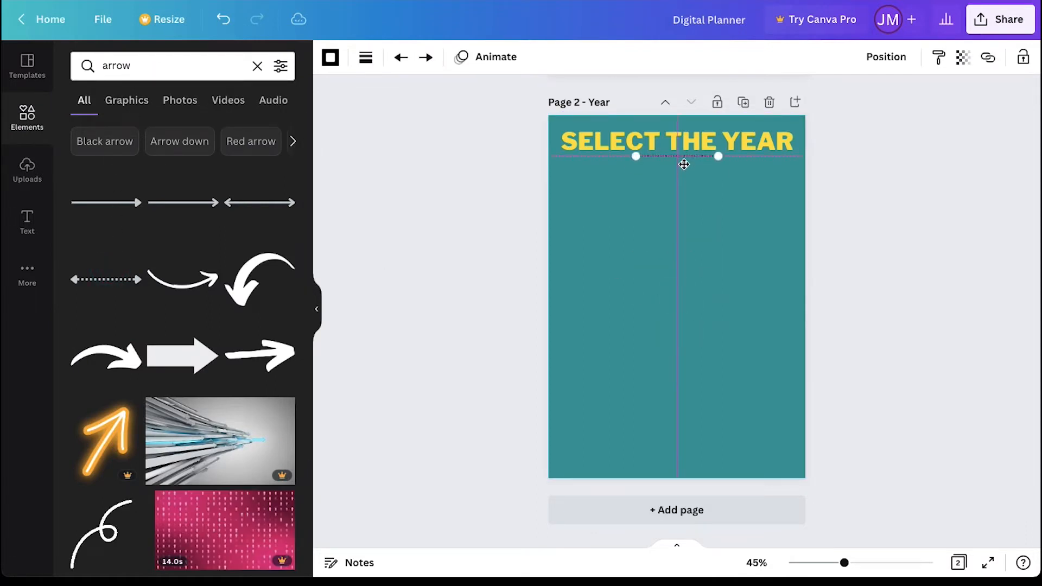
{"action": "left_click", "coordinate": [676, 140]}
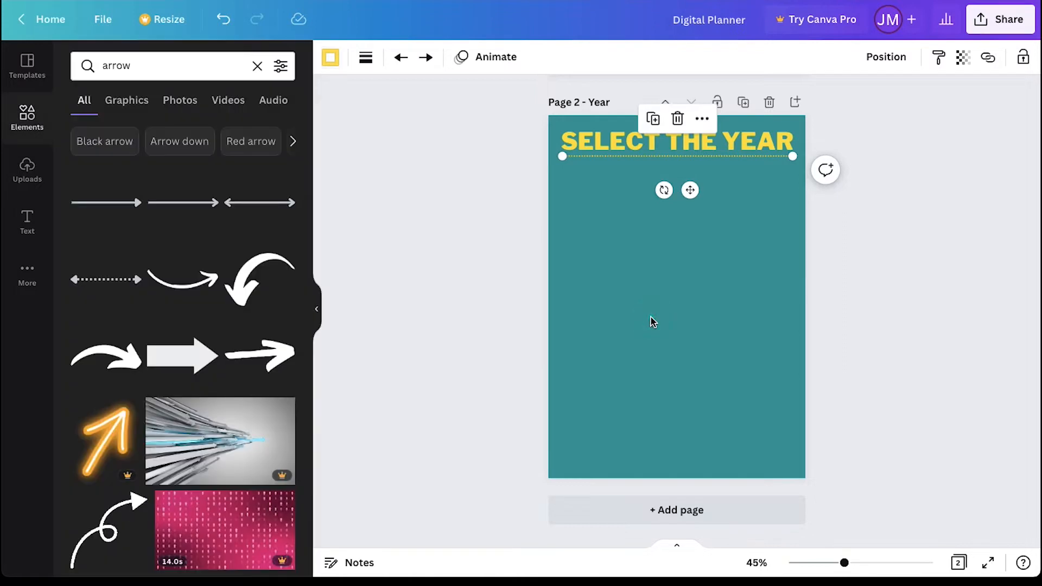
{"action": "left_click", "coordinate": [166, 65]}
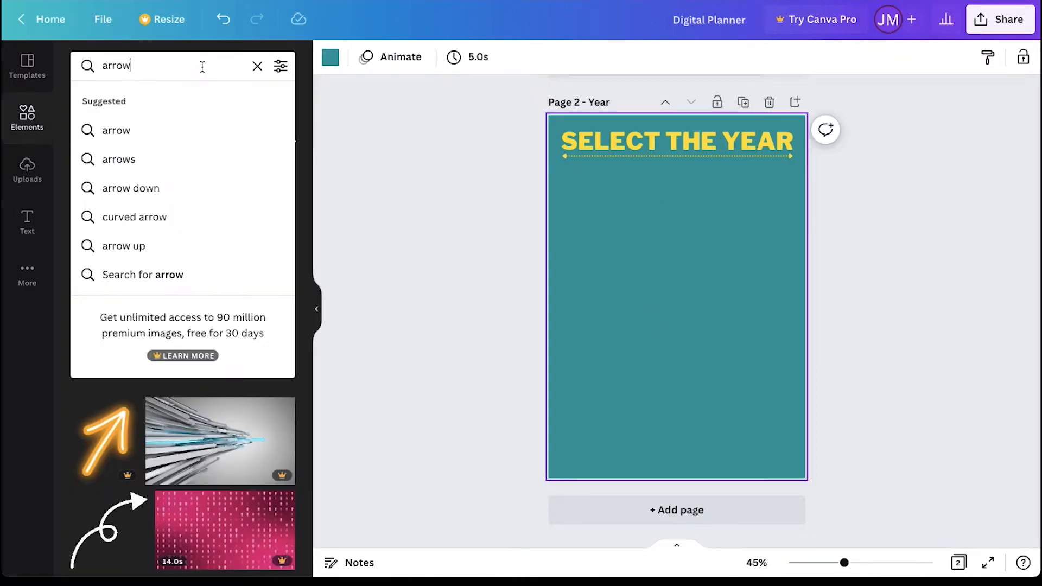
Add a pinned paper note from the 'box' search and label it 2022
{"action": "type", "text": "box"}
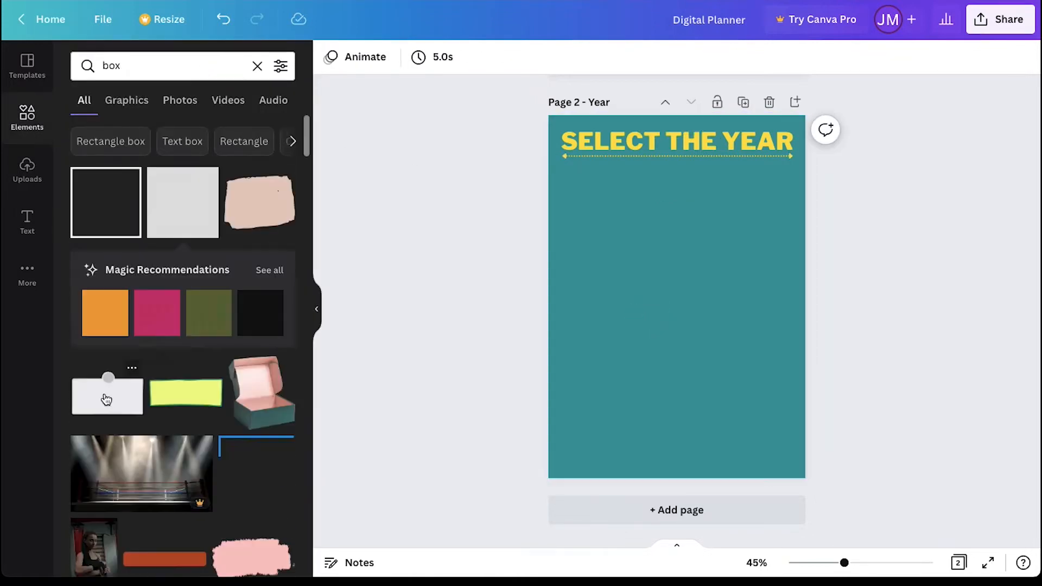
{"action": "left_click", "coordinate": [106, 395]}
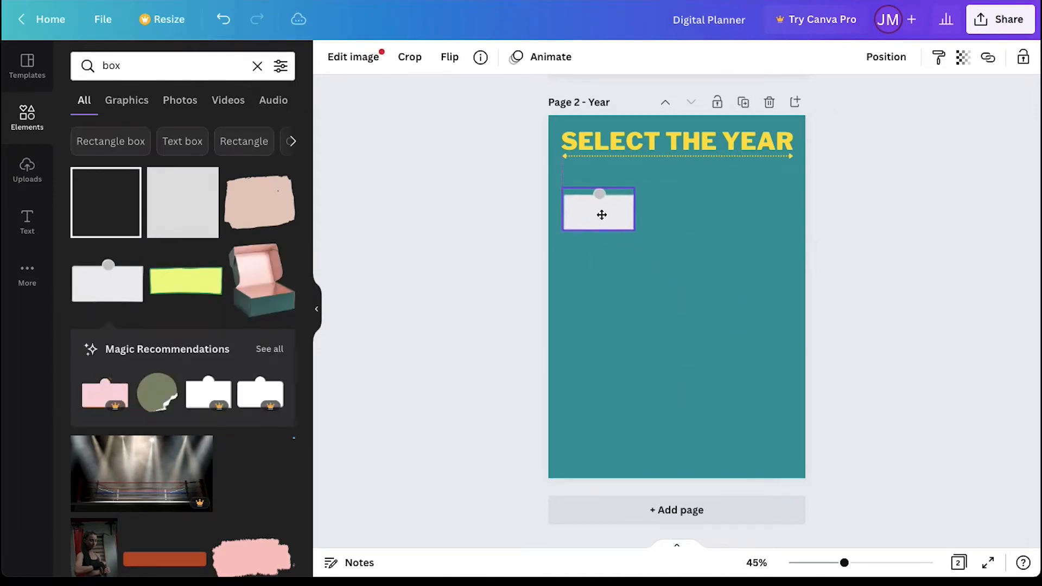
{"action": "left_click", "coordinate": [598, 210]}
{"action": "type", "text": "2022"}
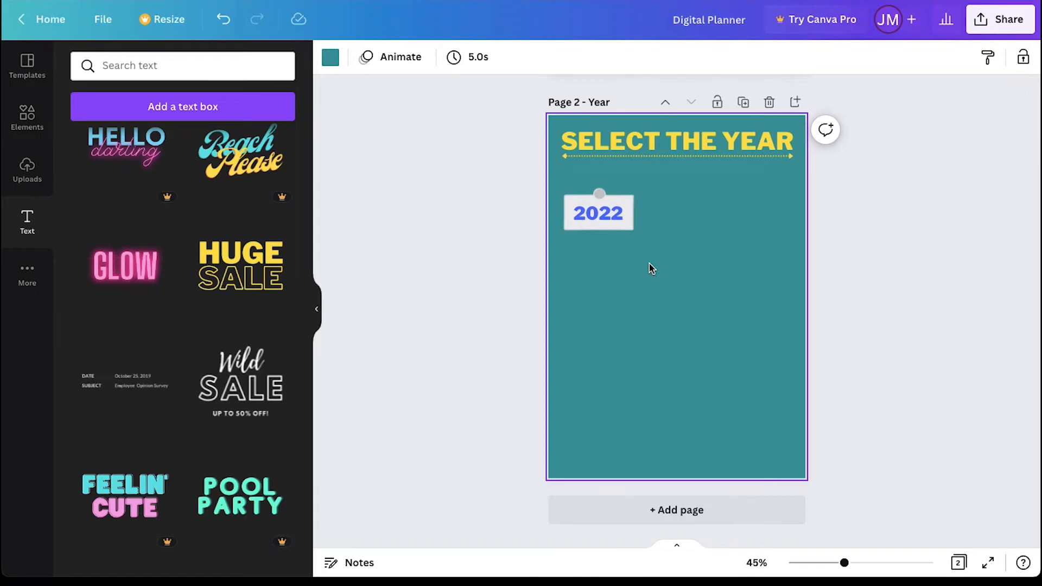
Duplicate the label into two columns of 2022–2029 and recolour each copy
{"action": "left_click_drag", "start_coordinate": [597, 213], "coordinate": [693, 215]}
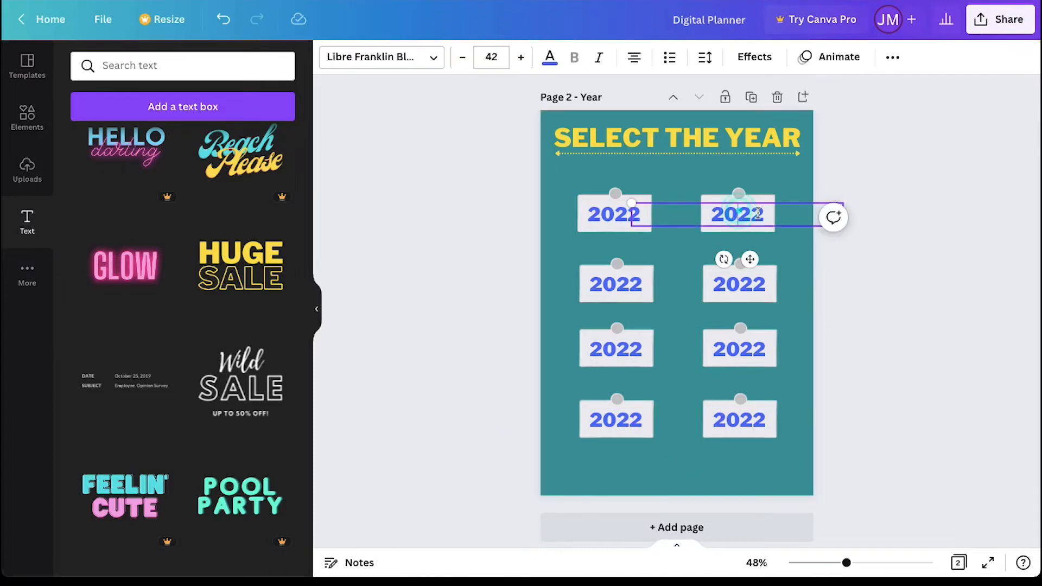
{"action": "left_click", "coordinate": [549, 57]}
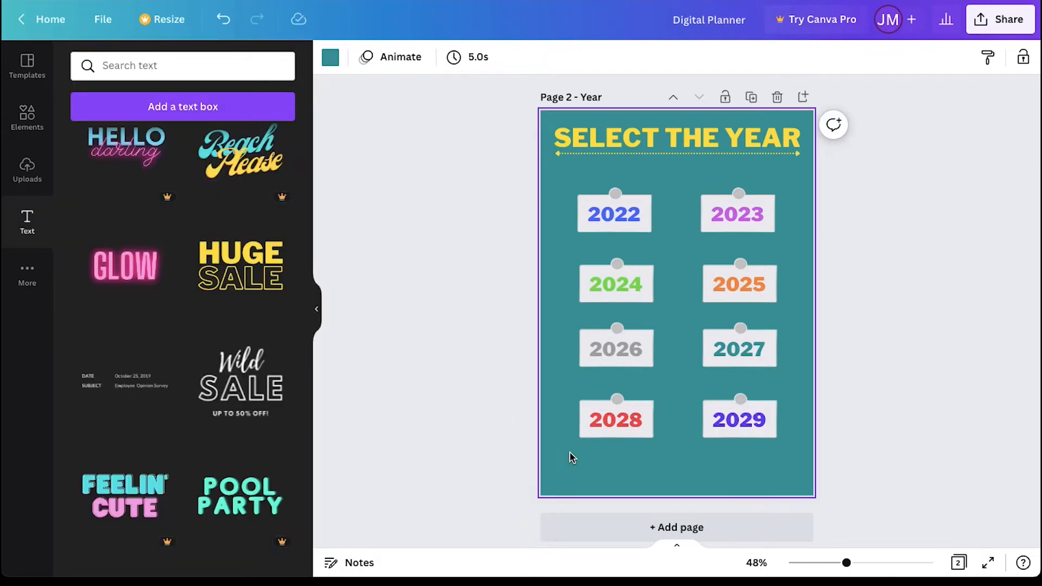
{"action": "left_click", "coordinate": [676, 527]}
{"action": "type", "text": "SELECT THE MONTH"}
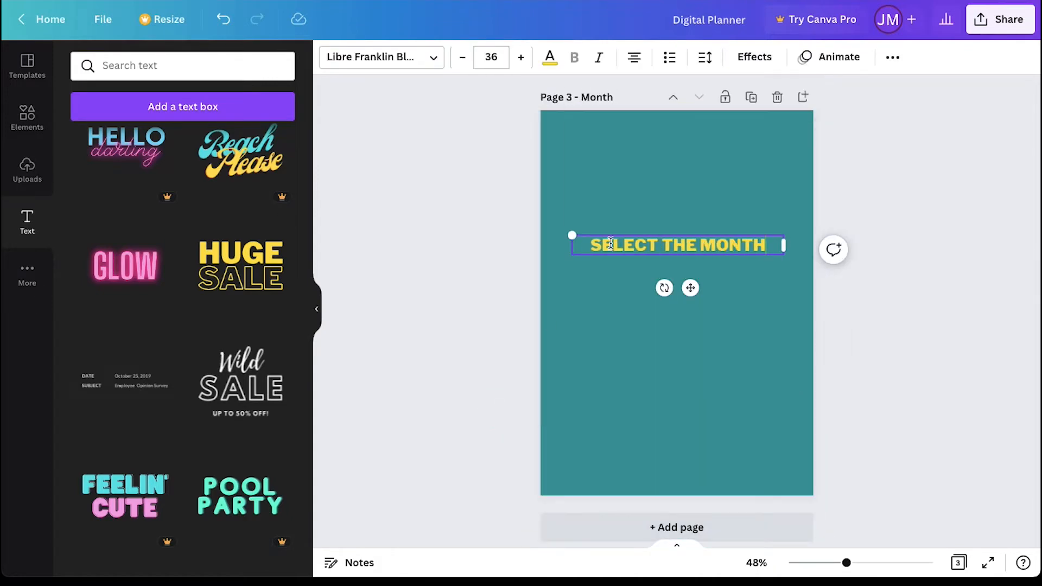
Add a small calendar icon, duplicate it into a 3×4 grid labelled JAN through DEC in varied colours
{"action": "type", "text": "box"}
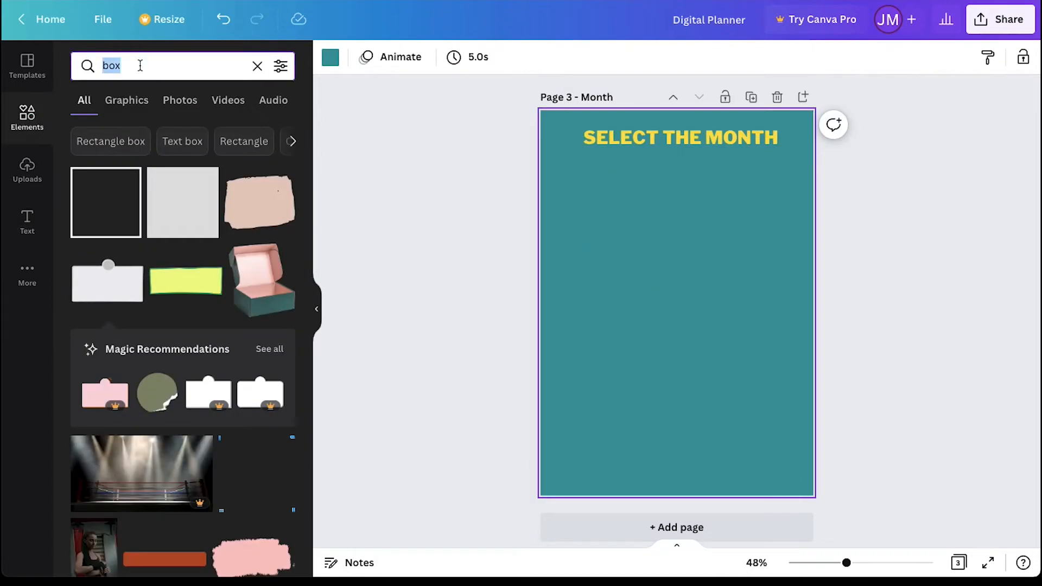
{"action": "type", "text": "month"}
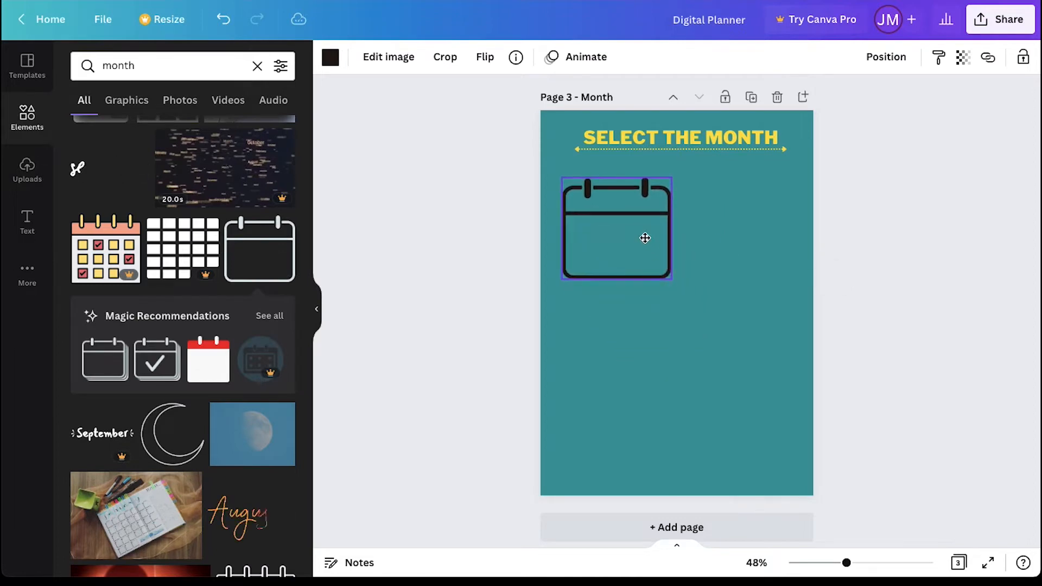
{"action": "left_click_drag", "start_coordinate": [670, 278], "coordinate": [620, 229]}
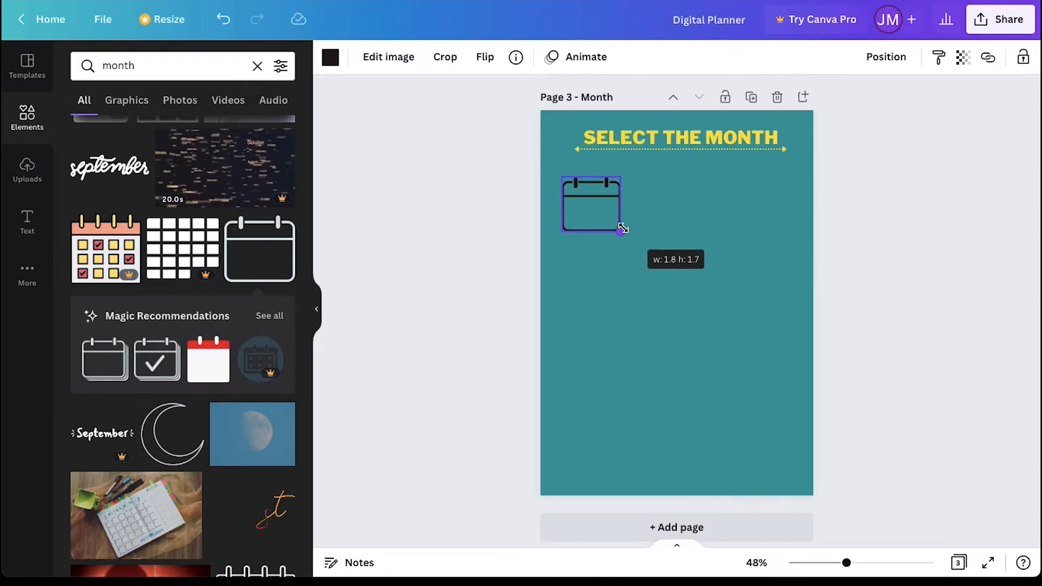
{"action": "left_click", "coordinate": [330, 58]}
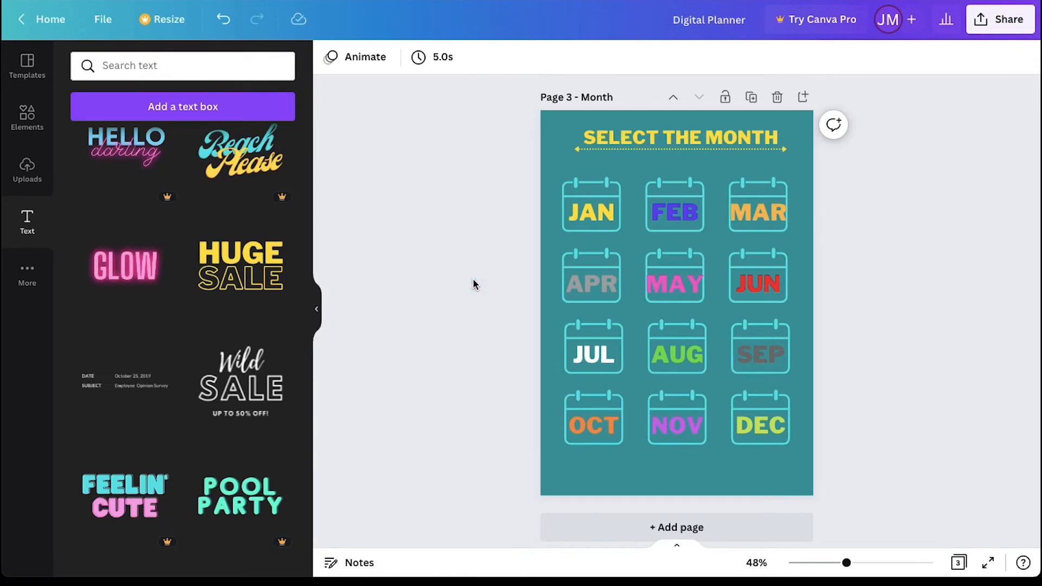
{"action": "mouse_move", "coordinate": [599, 483]}
{"action": "type", "text": "c"}
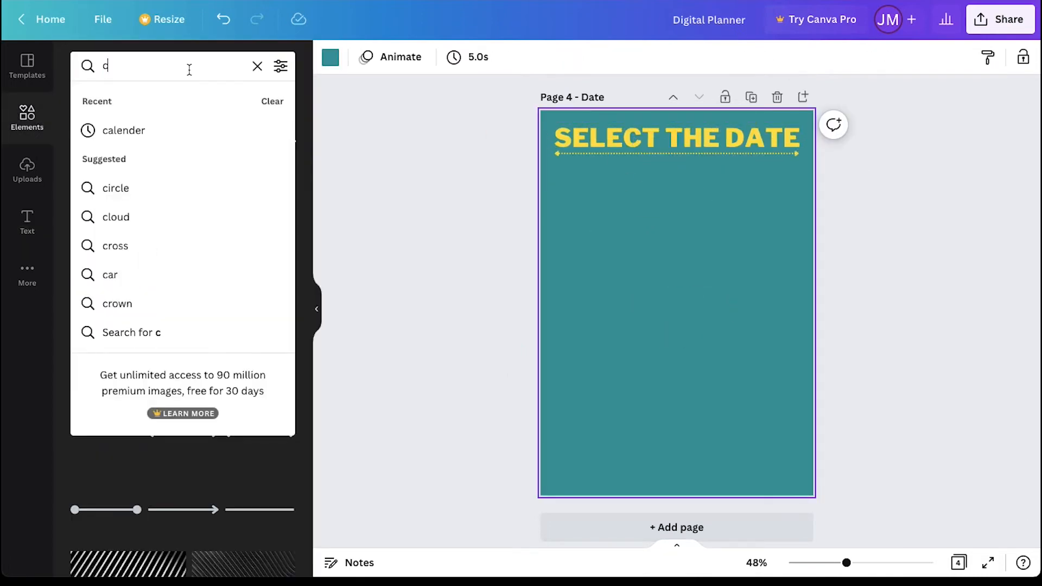
Add a weekday calendar grid from Elements and number its cells 31 and 1 to 30
{"action": "type", "text": "alender"}
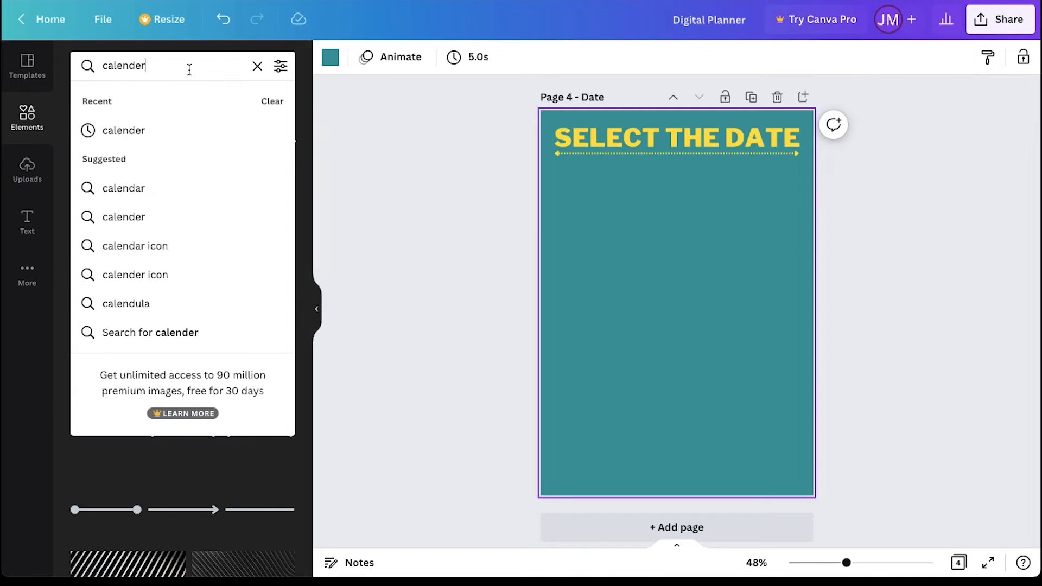
{"action": "key", "text": "Enter"}
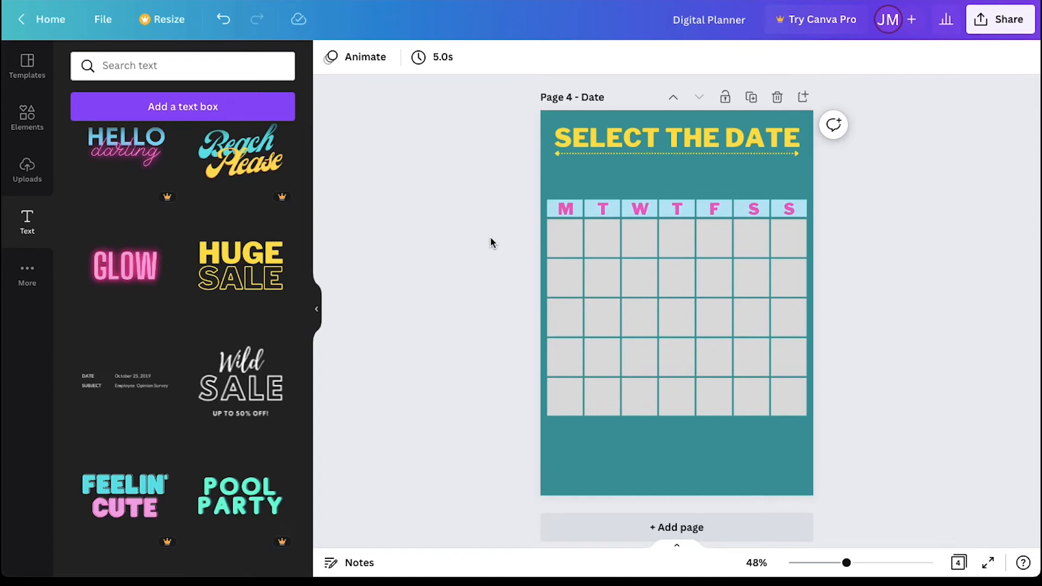
{"action": "left_click", "coordinate": [753, 241]}
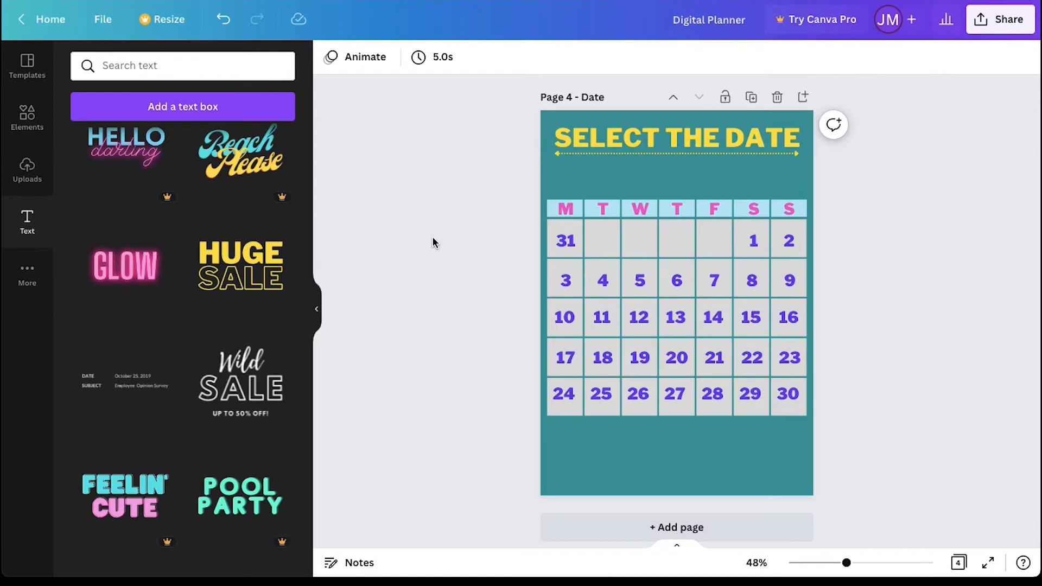
{"action": "mouse_move", "coordinate": [602, 527]}
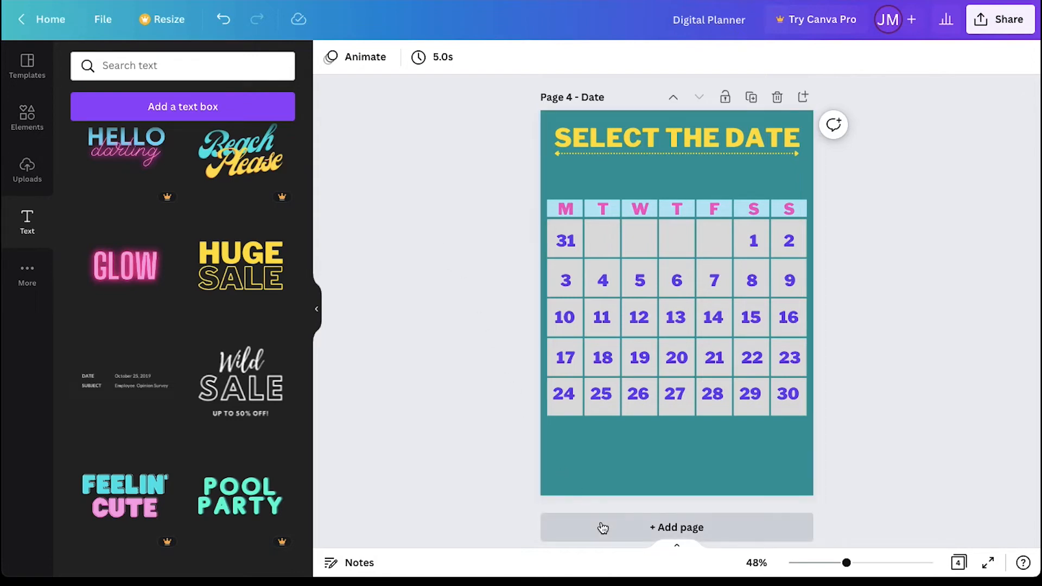
Add a Planner page with labels BUDGET, SHOPPING, BILLS, APPOINTMENT, TARGETS, TRAVEL and OTHERS
{"action": "left_click", "coordinate": [676, 528]}
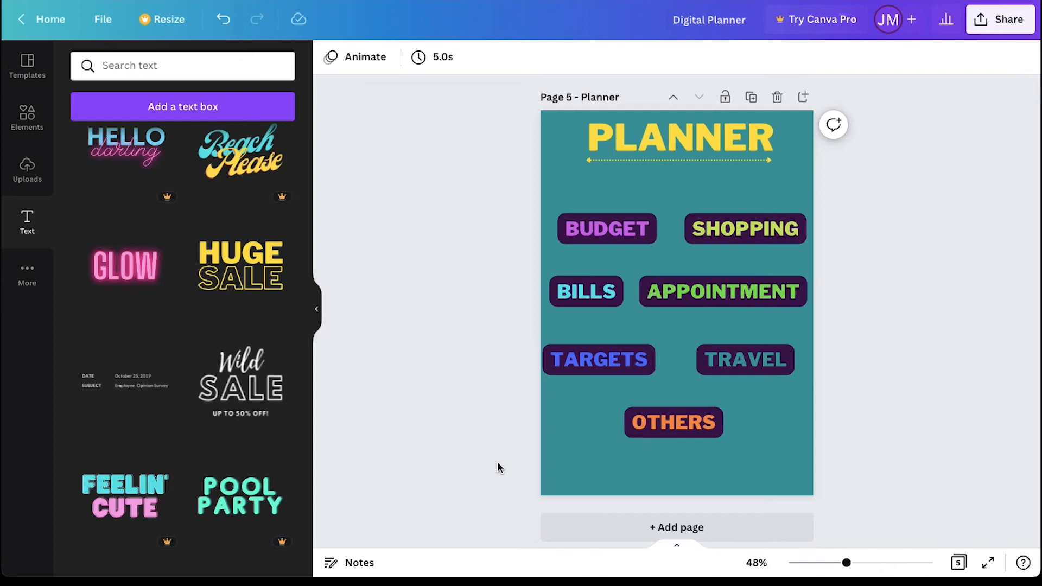
{"action": "scroll", "scroll_direction": "down", "scroll_amount": 3}
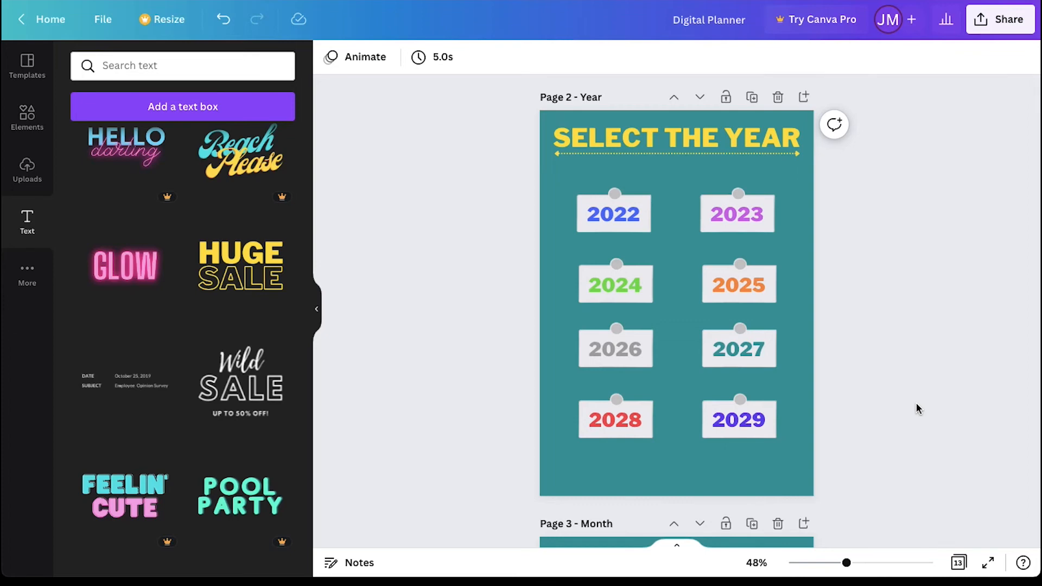
Link the 2022 year label to its matching page in this document
{"action": "left_click", "coordinate": [660, 247]}
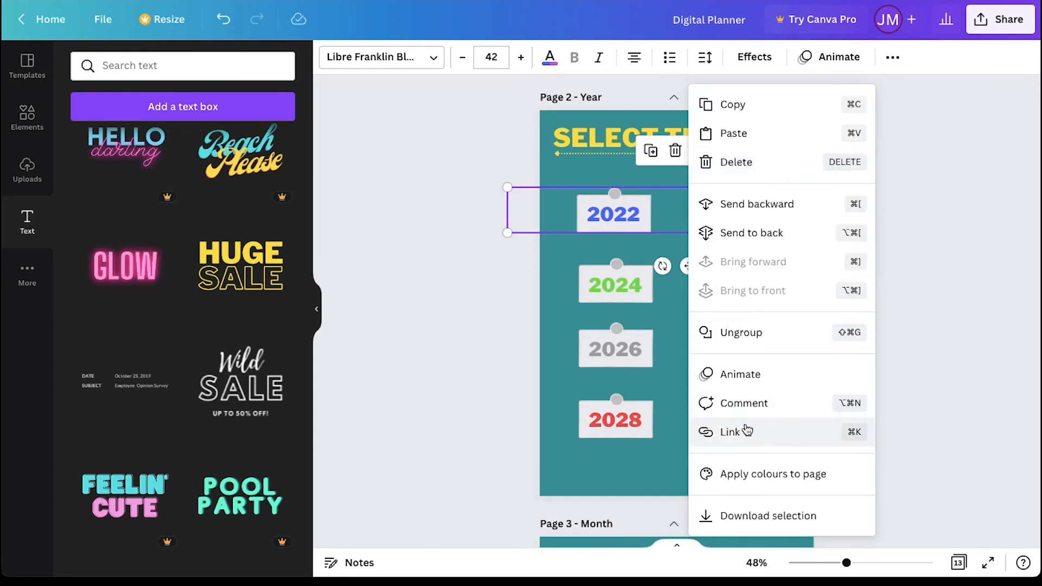
{"action": "left_click", "coordinate": [730, 432]}
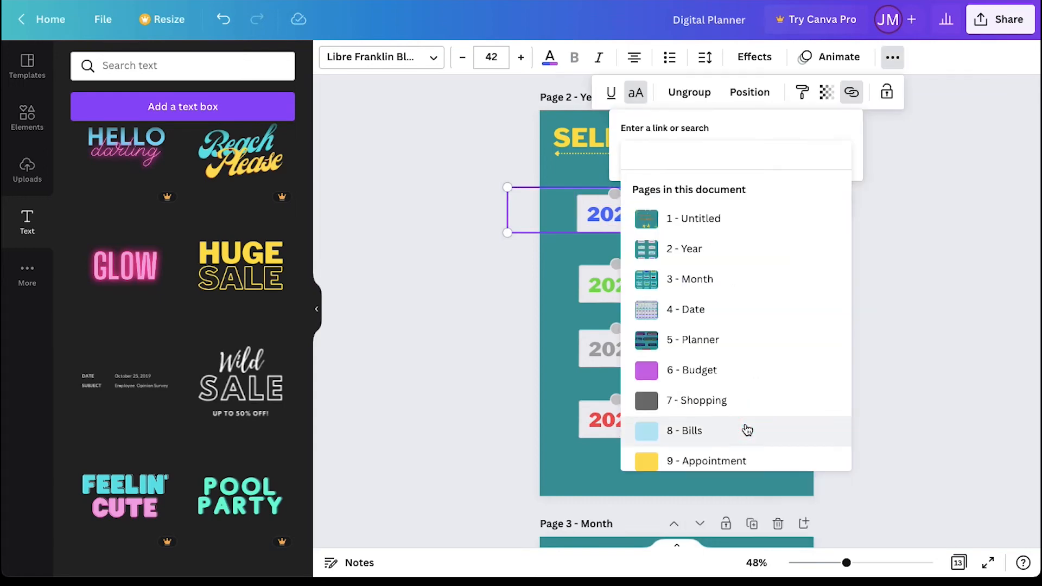
{"action": "left_click", "coordinate": [689, 279]}
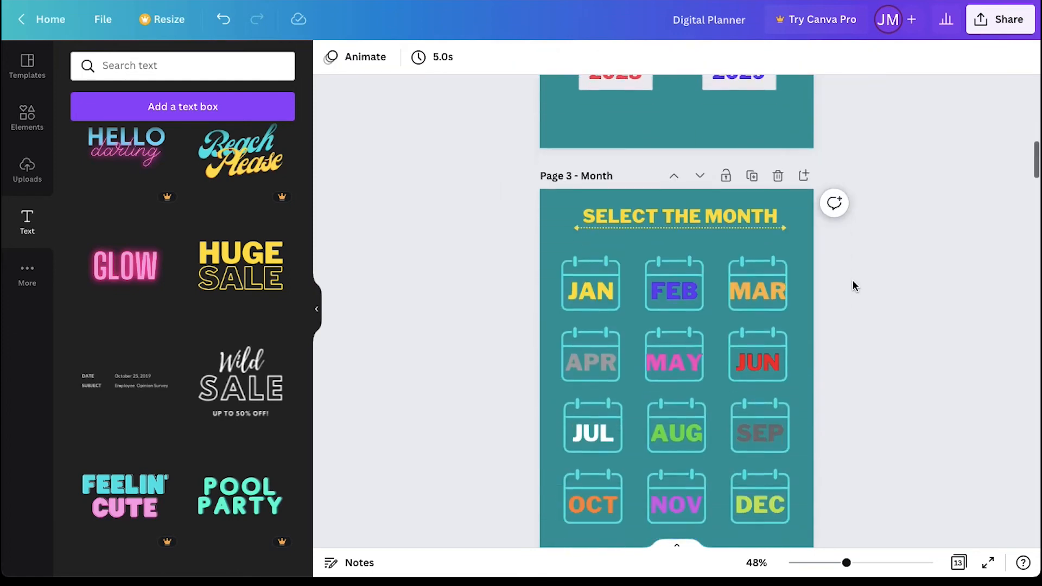
Link the OCT month label and the date 1 to their matching planner pages
{"action": "left_click", "coordinate": [593, 433]}
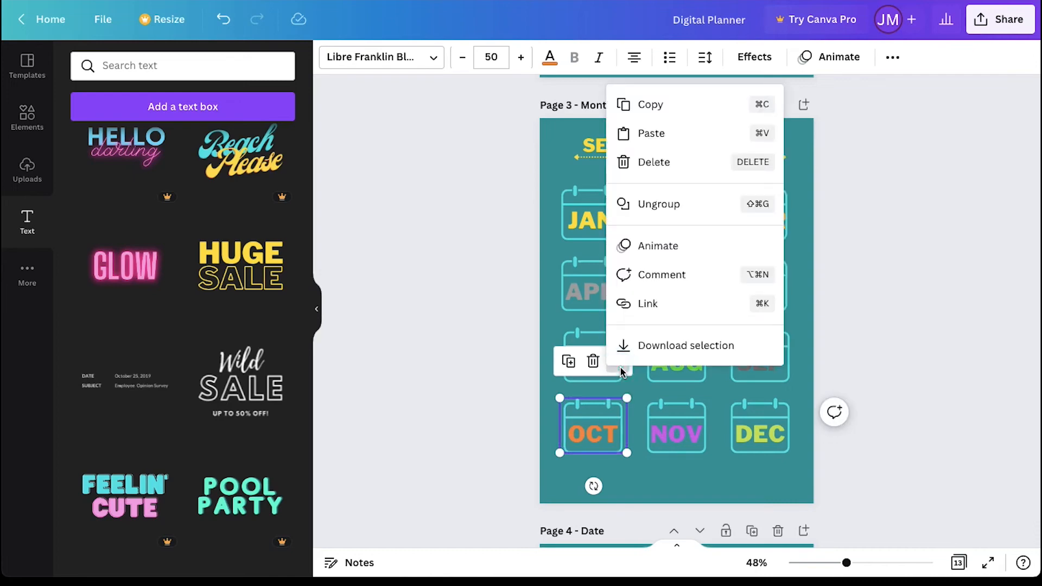
{"action": "left_click", "coordinate": [646, 303]}
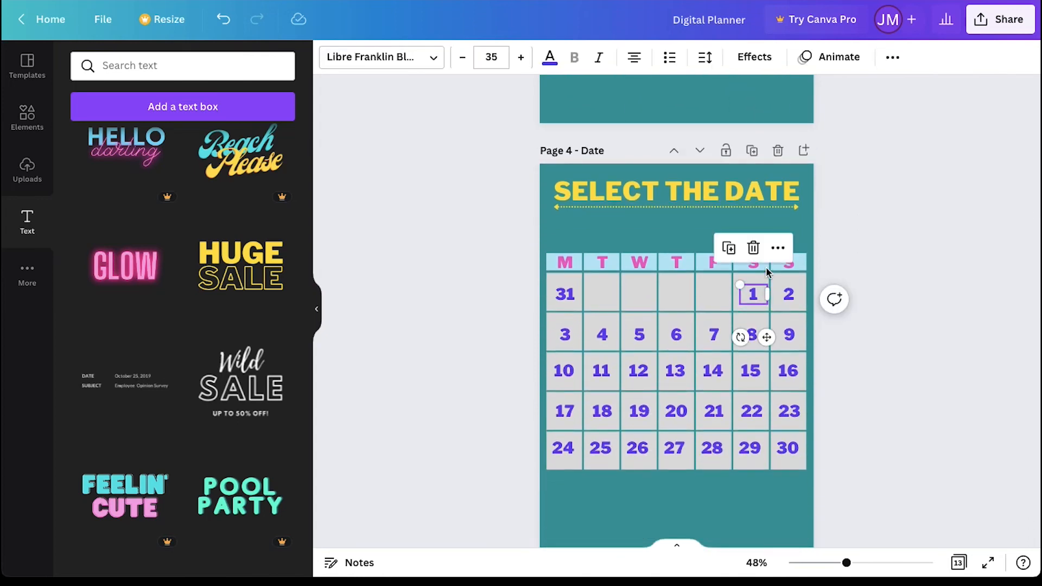
{"action": "left_click", "coordinate": [851, 91]}
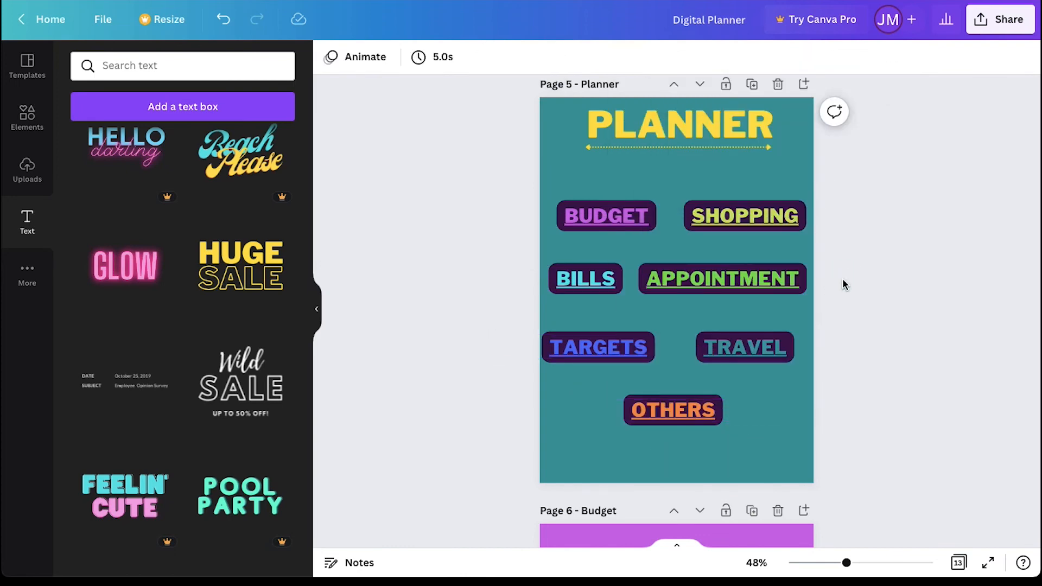
{"action": "mouse_move", "coordinate": [903, 503]}
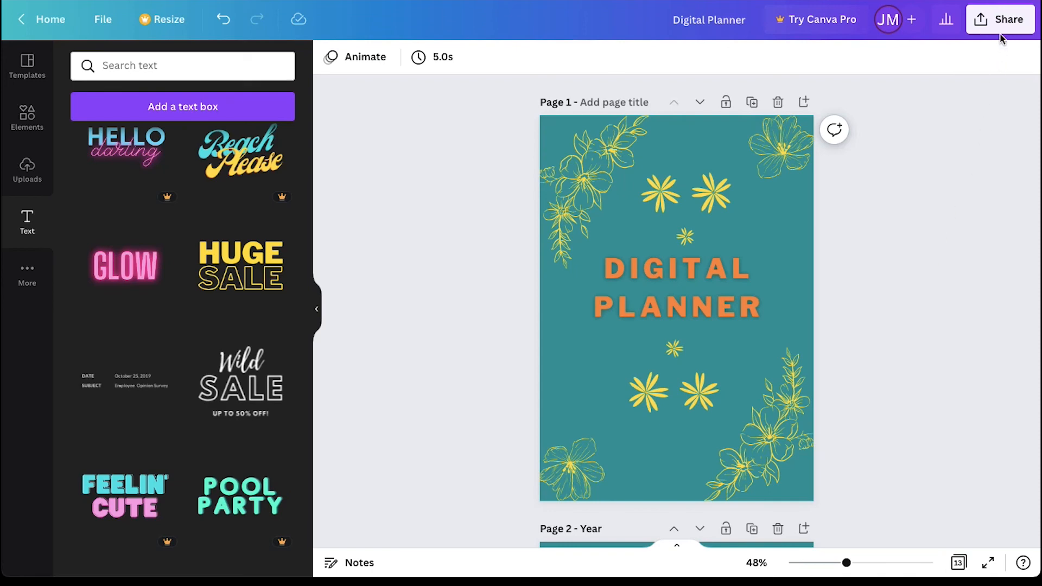
Download all 13 pages as a PDF Standard file via Share > Download
{"action": "left_click", "coordinate": [1008, 20]}
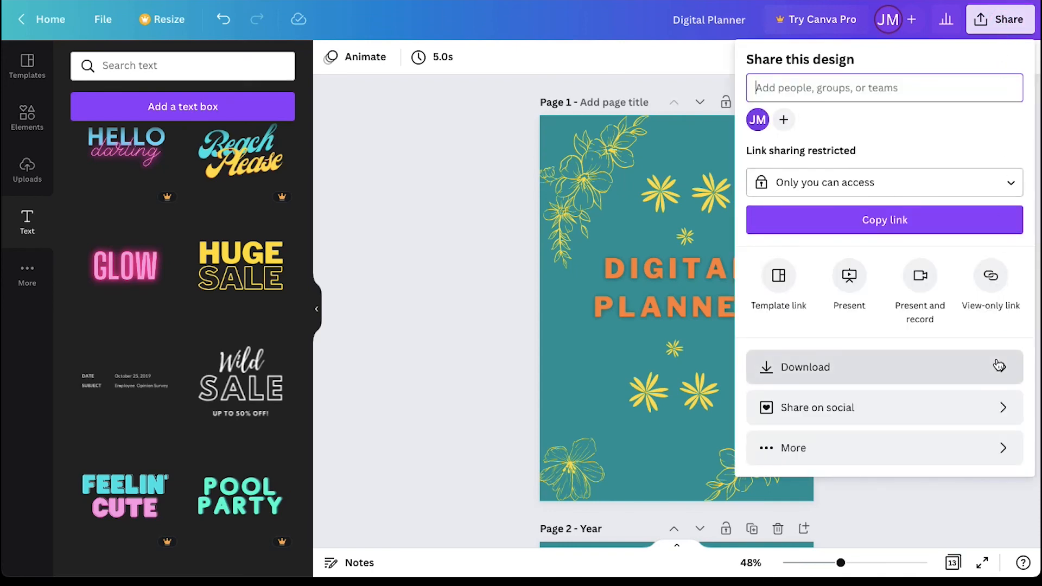
{"action": "left_click", "coordinate": [804, 367]}
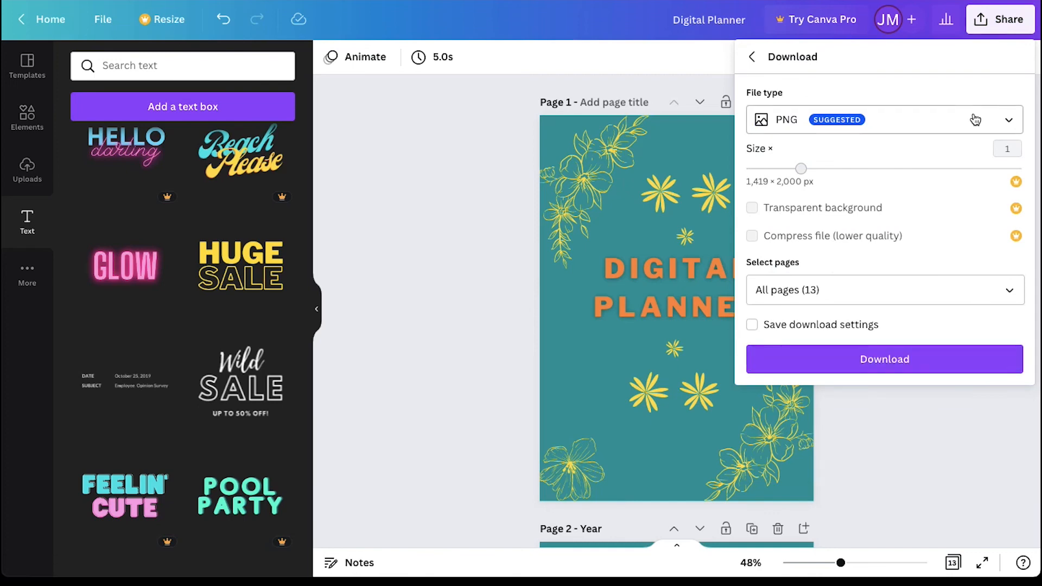
{"action": "left_click", "coordinate": [884, 120]}
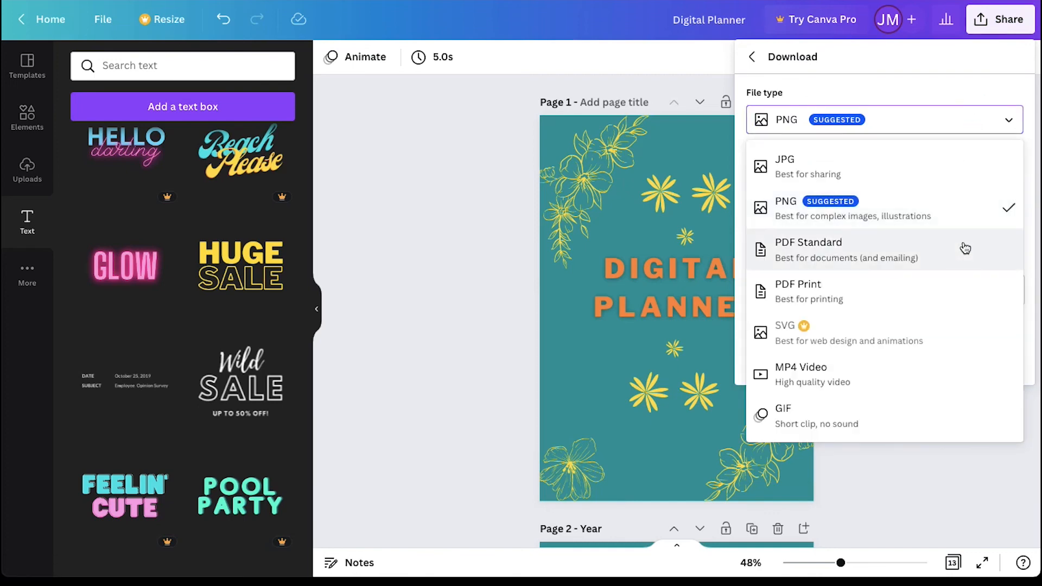
{"action": "left_click", "coordinate": [807, 249]}
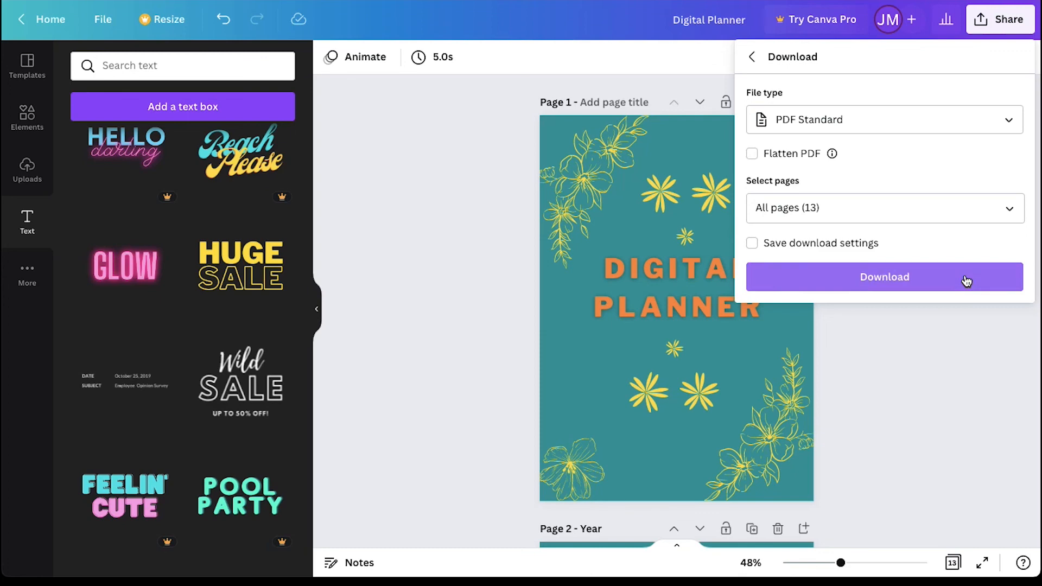
{"action": "left_click", "coordinate": [883, 277]}
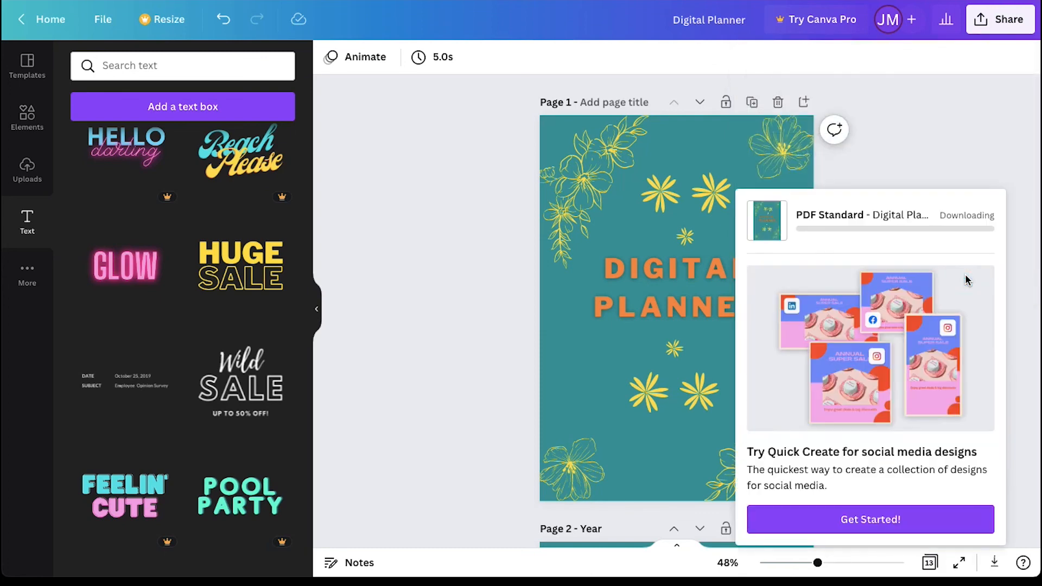